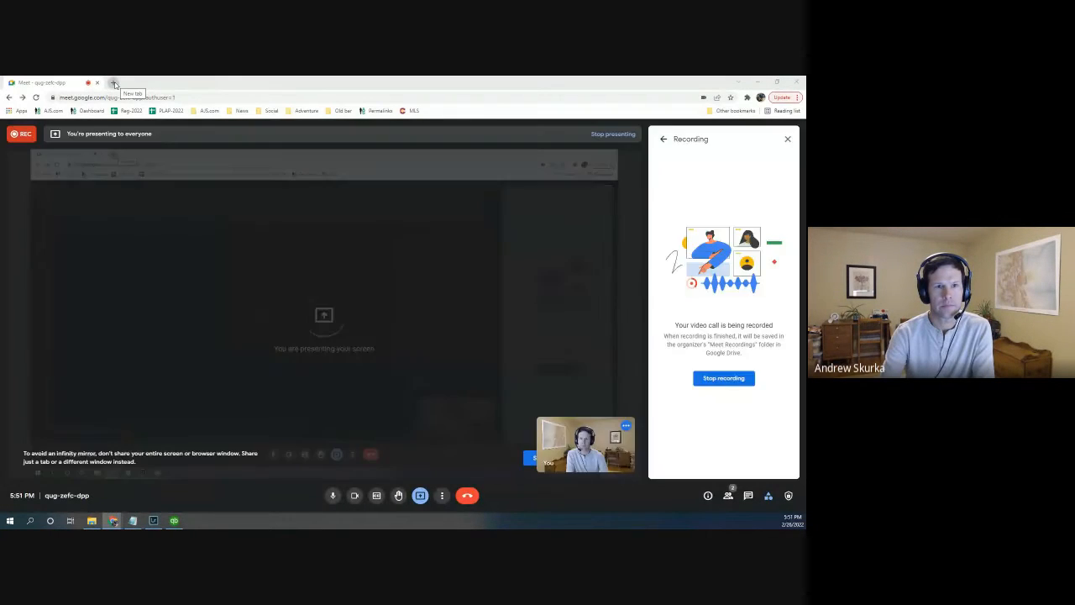
# - Search Google for 'noaa ncei' and go to the National Centers for Environmental Information site
pyautogui.click(115, 82)
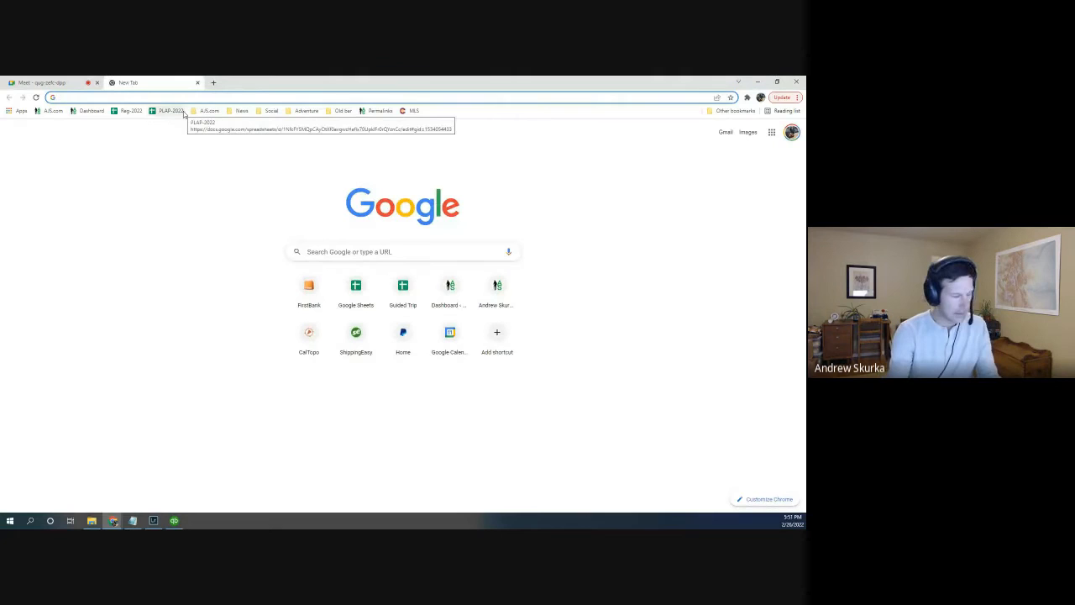
pyautogui.write('noaa ncei')
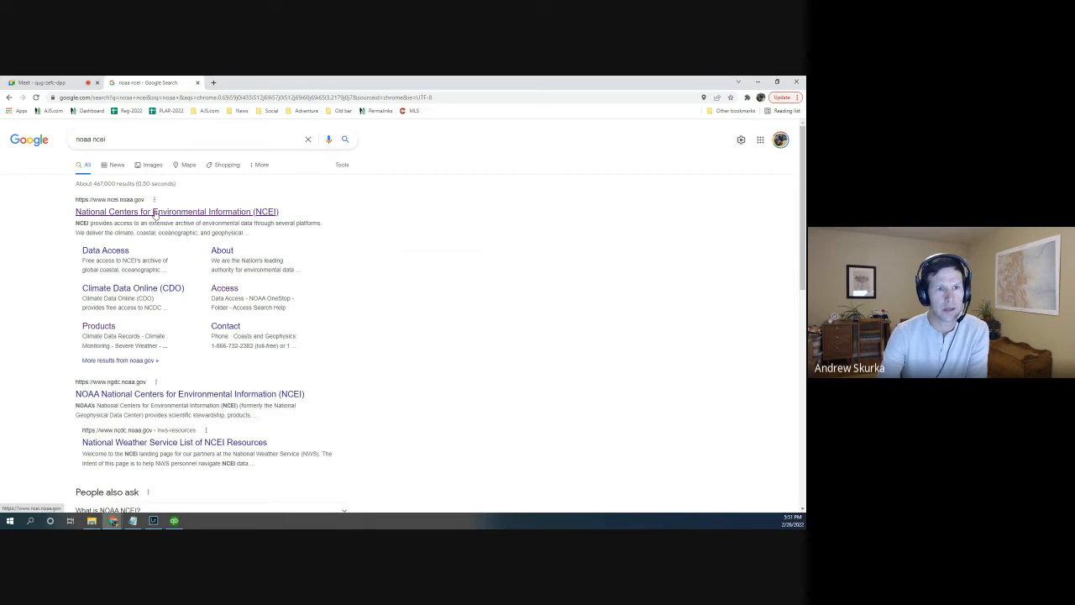
pyautogui.click(179, 211)
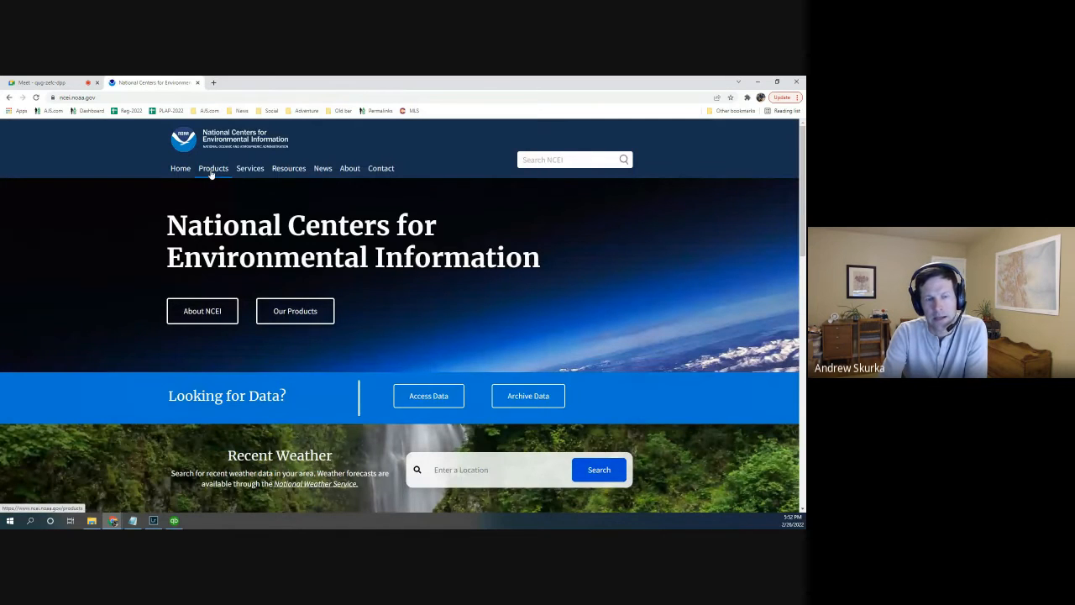
# - From Products, reach the U.S. Climate Normals page and its Launch Quick Access link
pyautogui.click(212, 168)
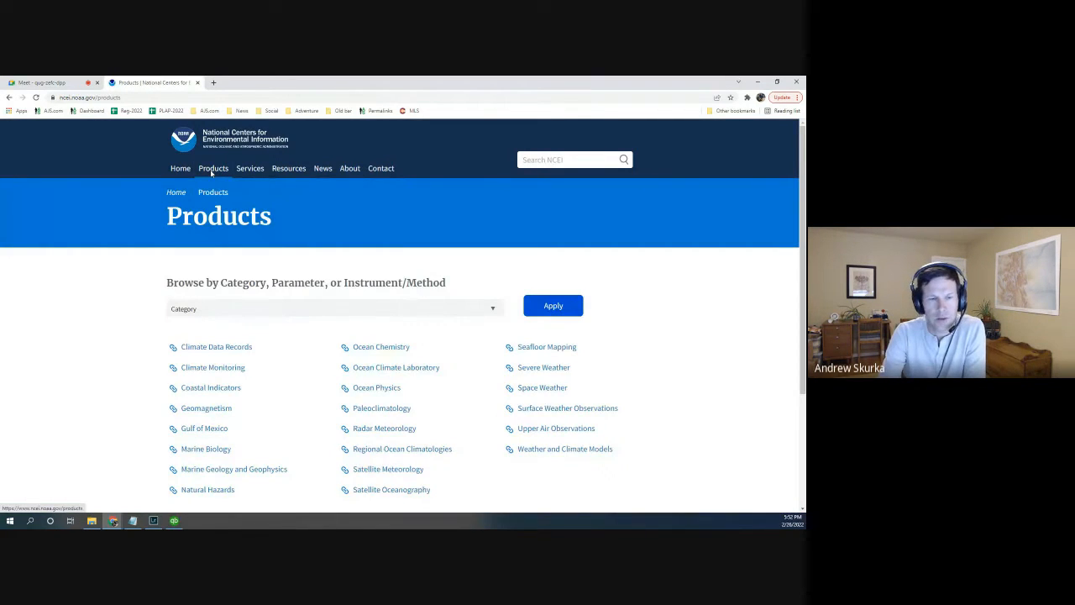
pyautogui.click(212, 366)
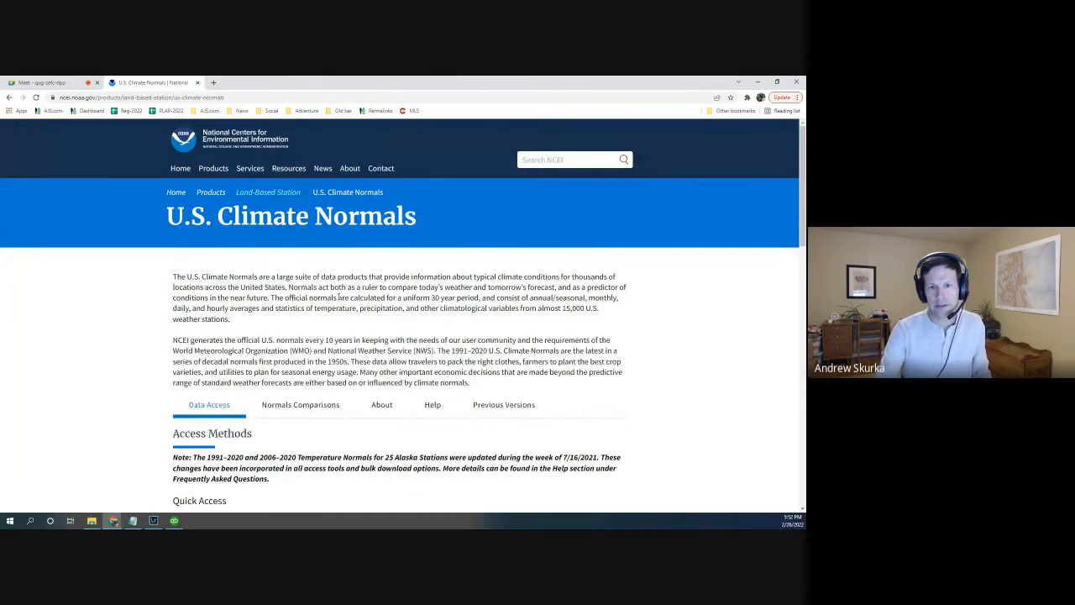
pyautogui.scroll(-3)
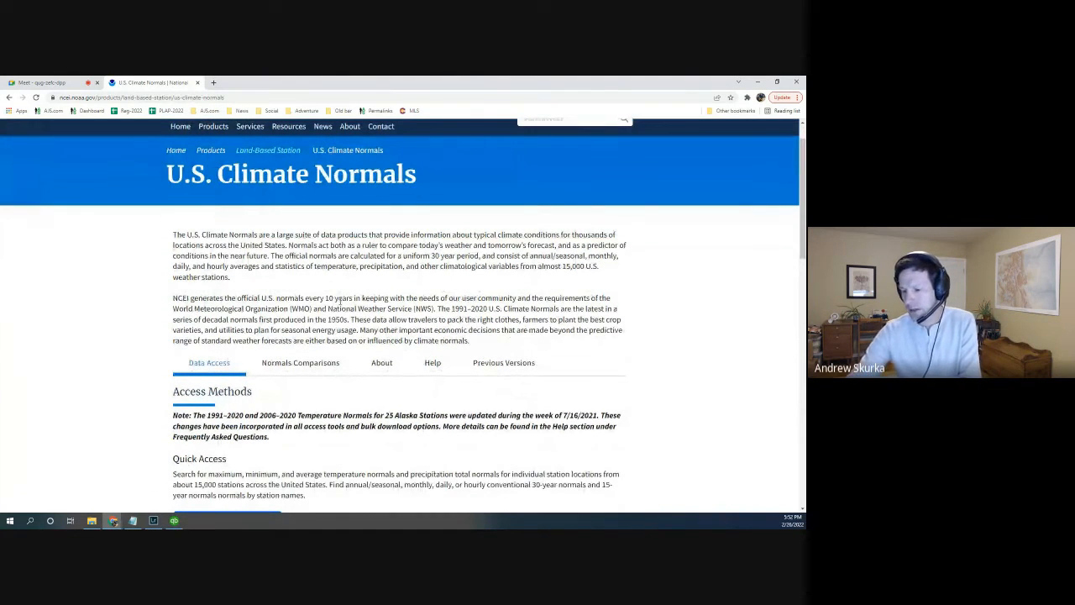
pyautogui.scroll(-3)
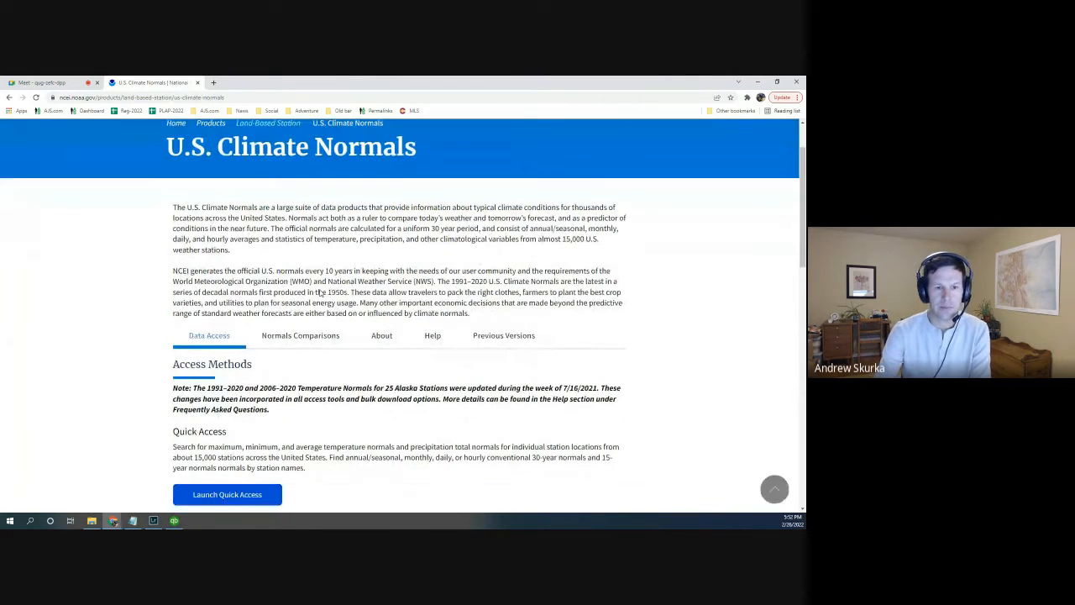
pyautogui.scroll(-3)
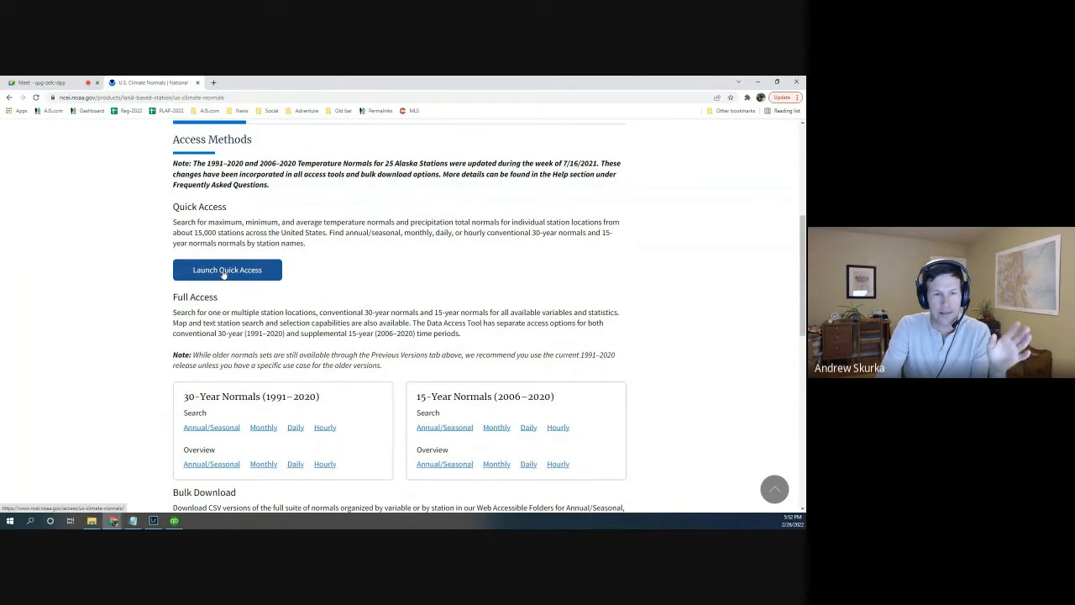
pyautogui.rightClick(227, 269)
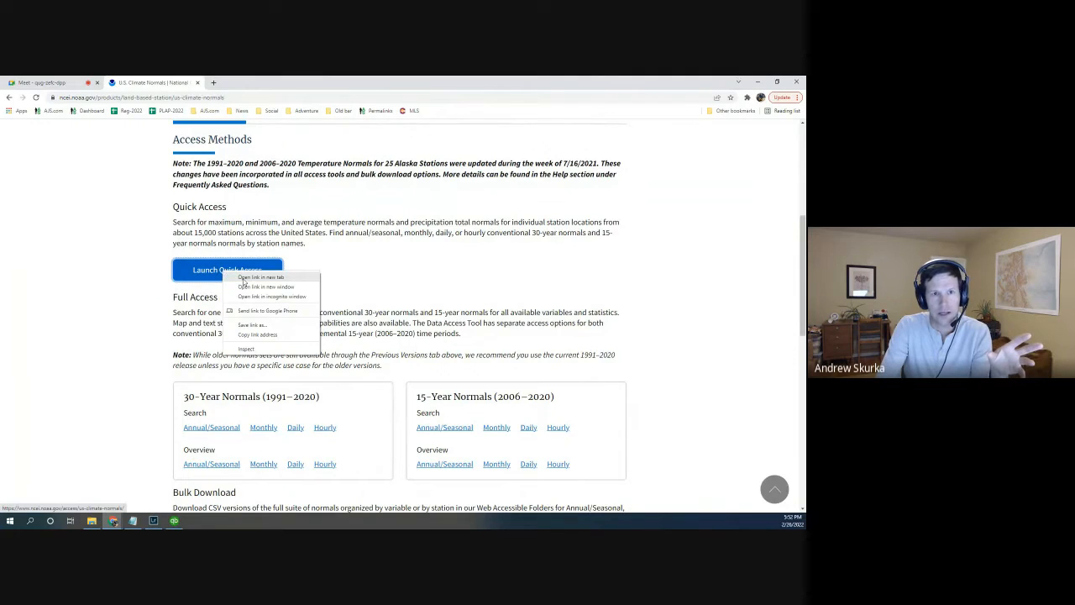
# - Launch Quick Access in a new tab and load the Escalante, UT monthly normals chart and table
pyautogui.click(262, 277)
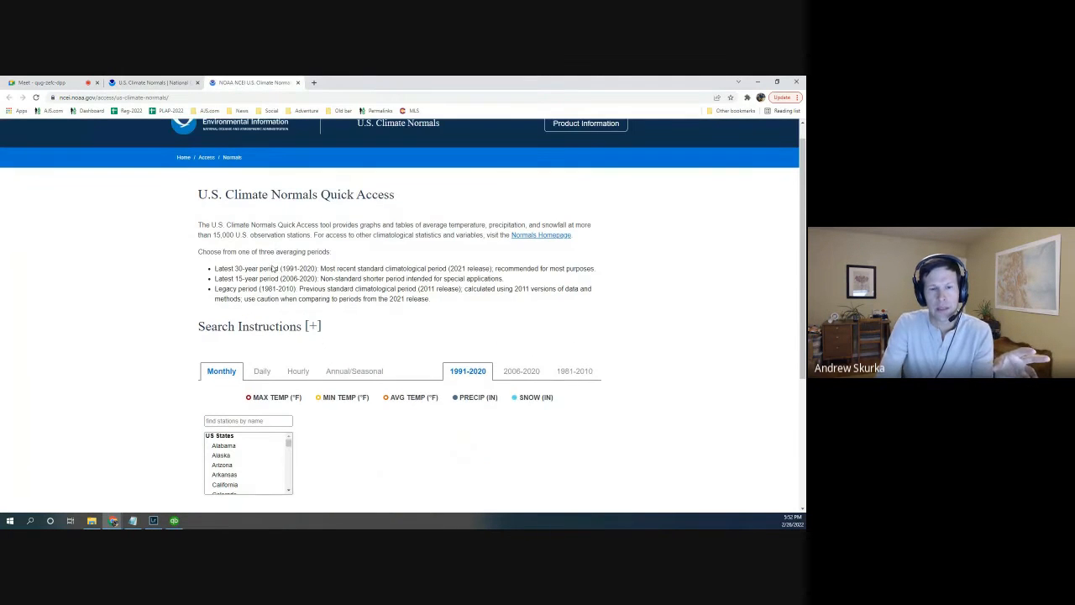
pyautogui.scroll(-3)
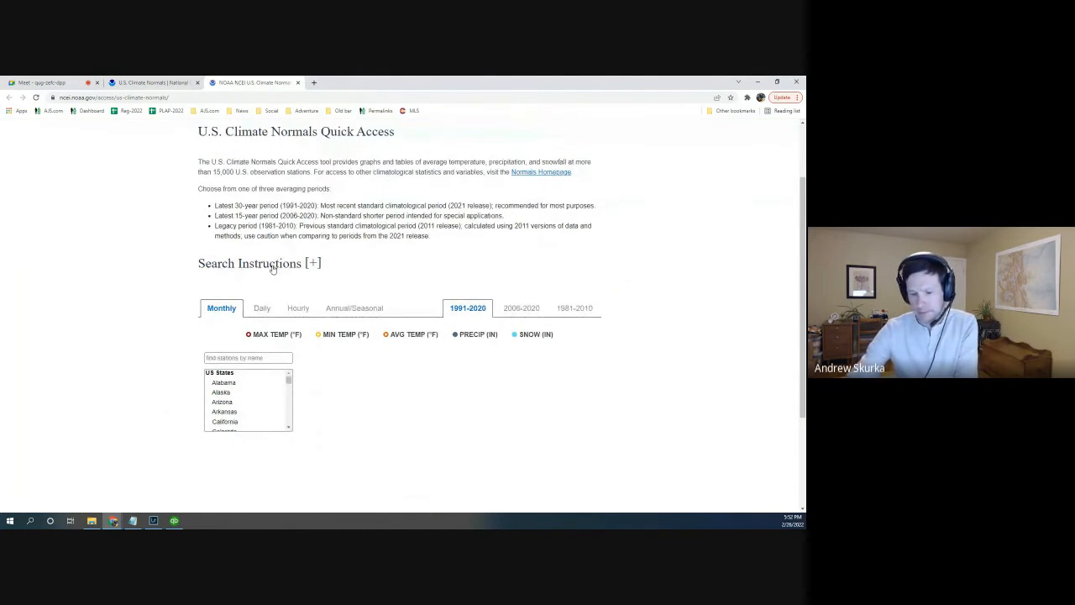
pyautogui.moveTo(271, 268)
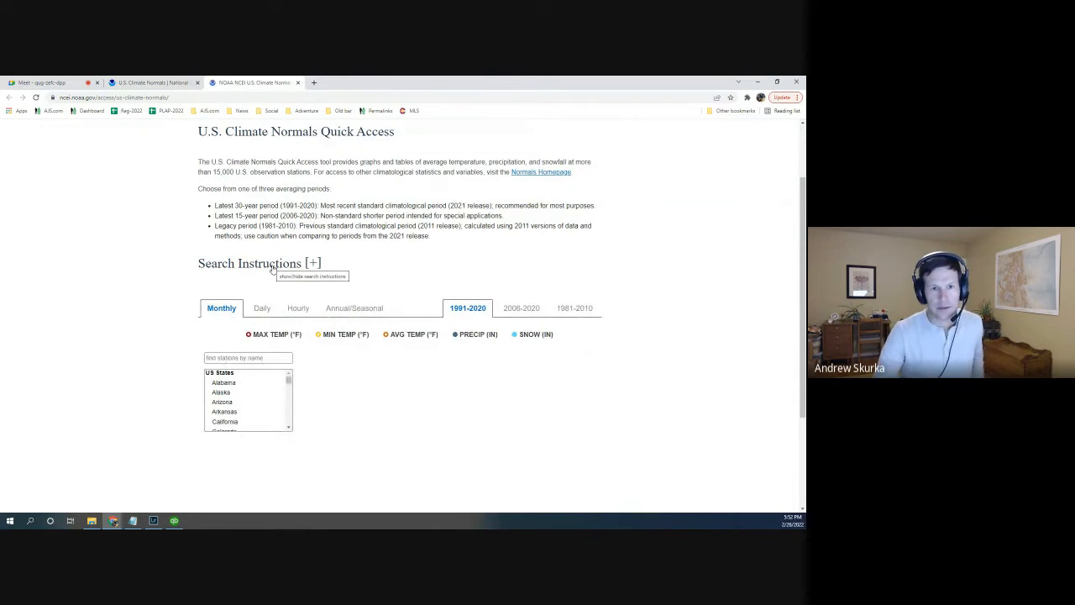
pyautogui.moveTo(279, 296)
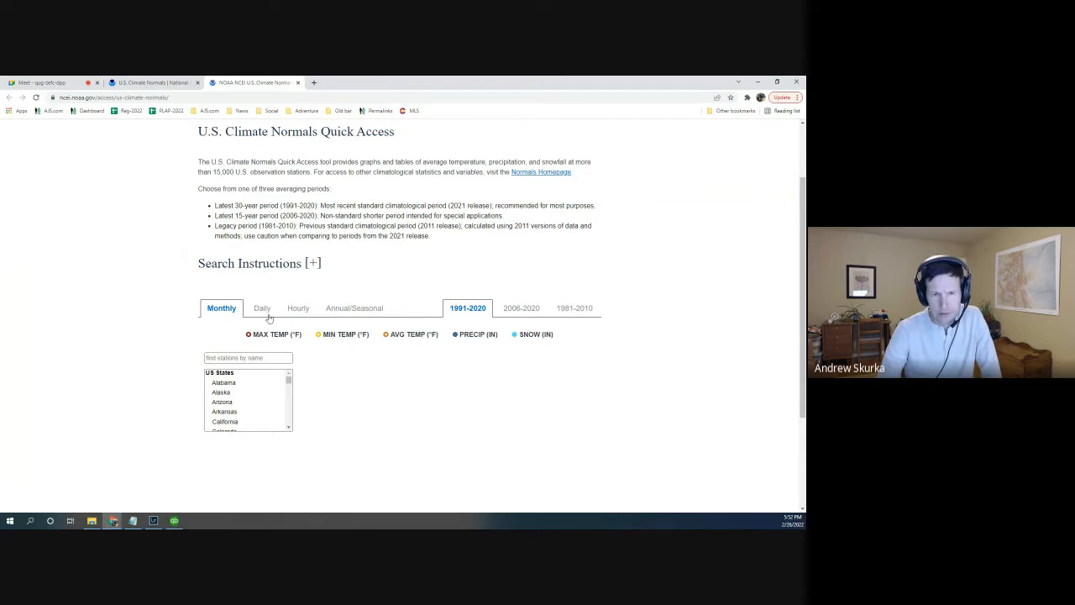
pyautogui.click(246, 356)
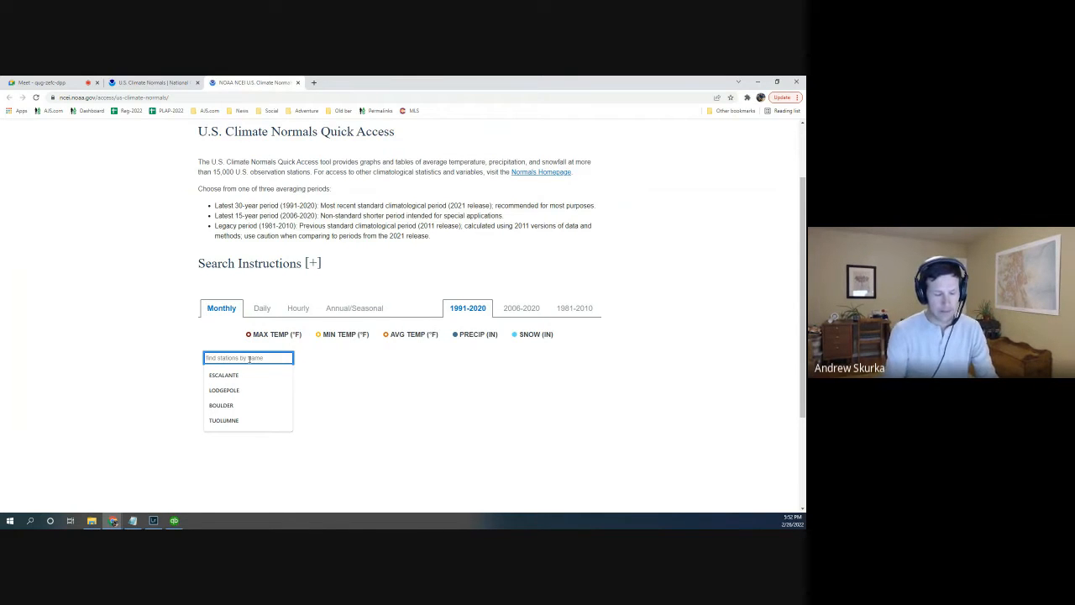
pyautogui.click(223, 374)
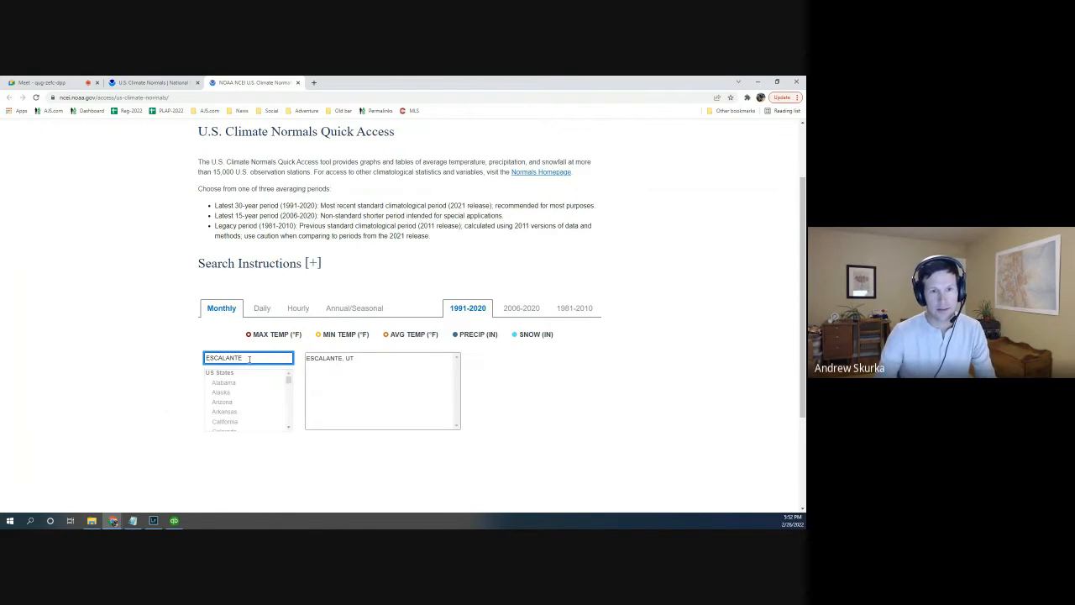
pyautogui.click(353, 356)
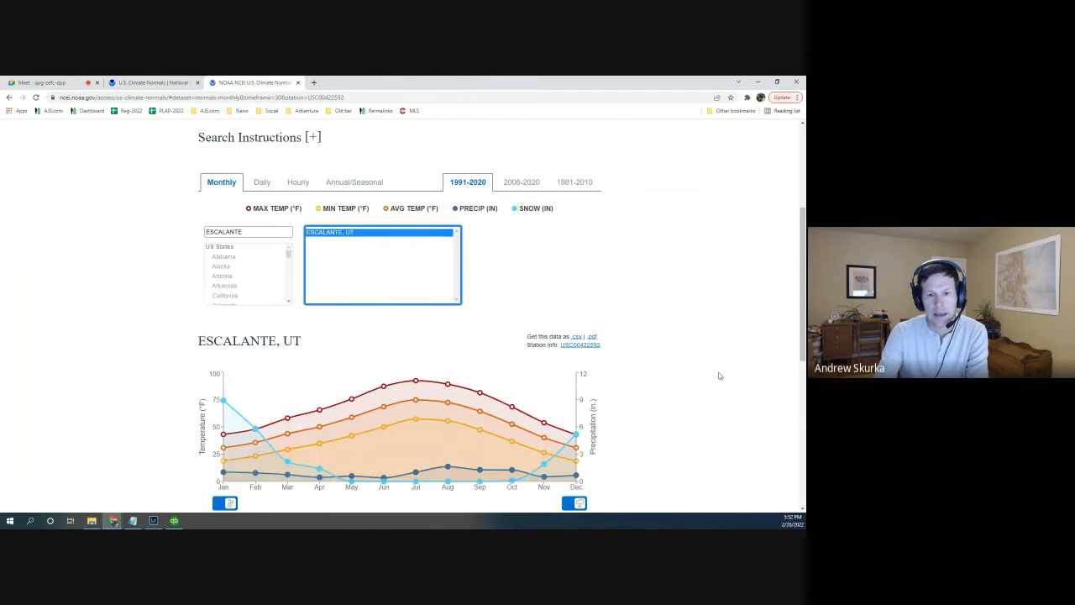
pyautogui.scroll(-3)
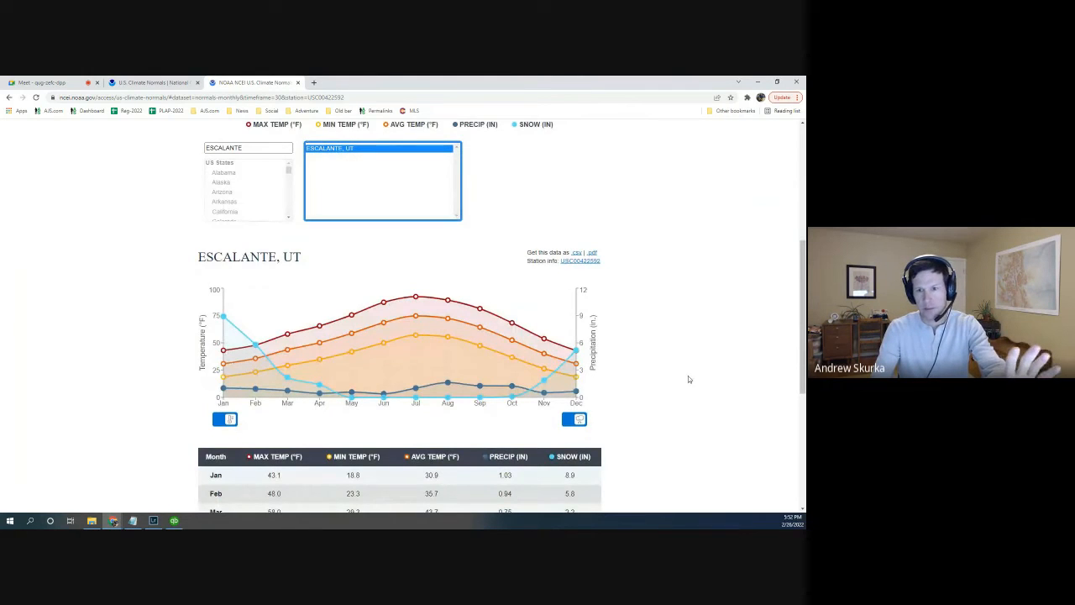
pyautogui.scroll(-3)
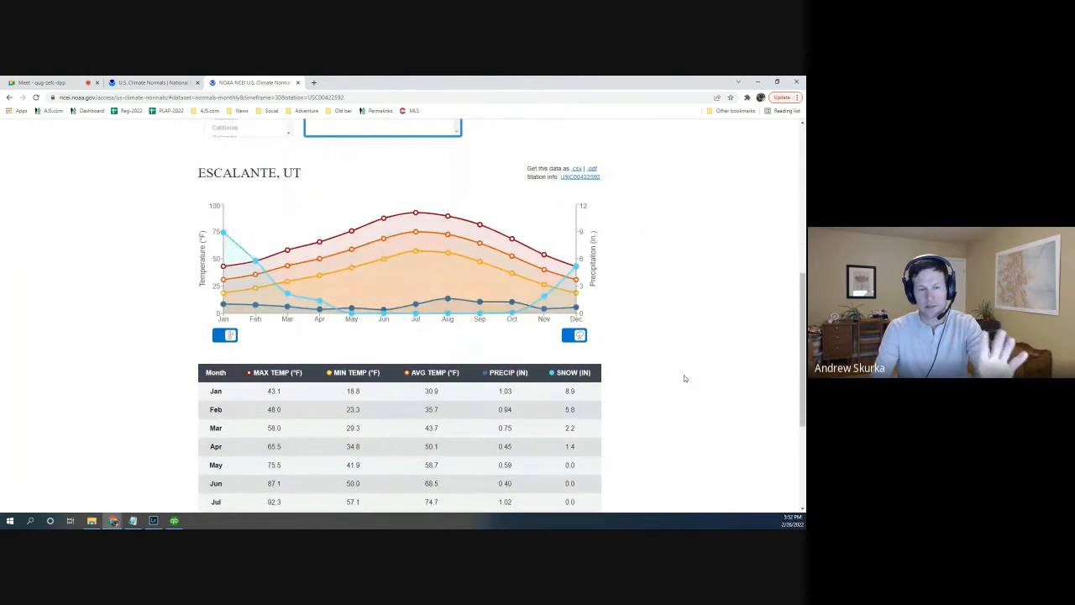
pyautogui.scroll(-3)
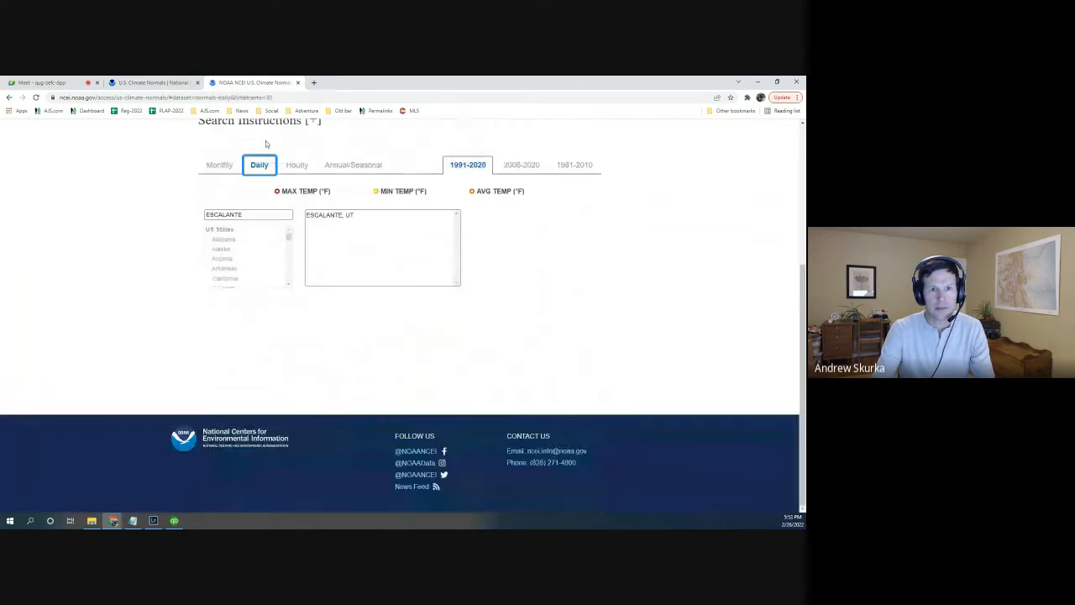
# - Show Escalante, UT daily temperature normals for April and read through the day-by-day table
pyautogui.click(339, 215)
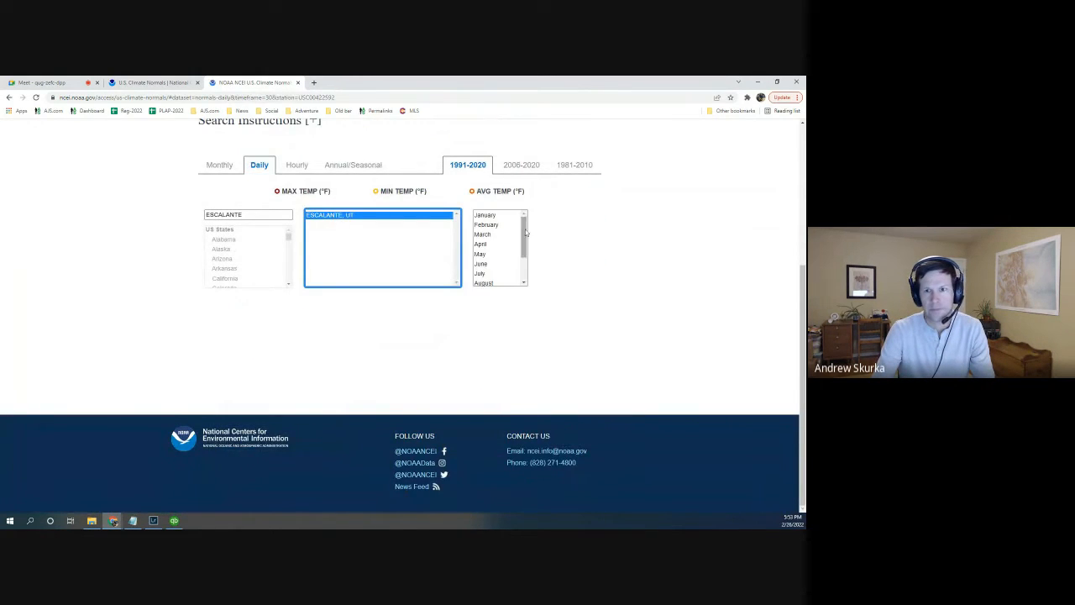
pyautogui.click(482, 244)
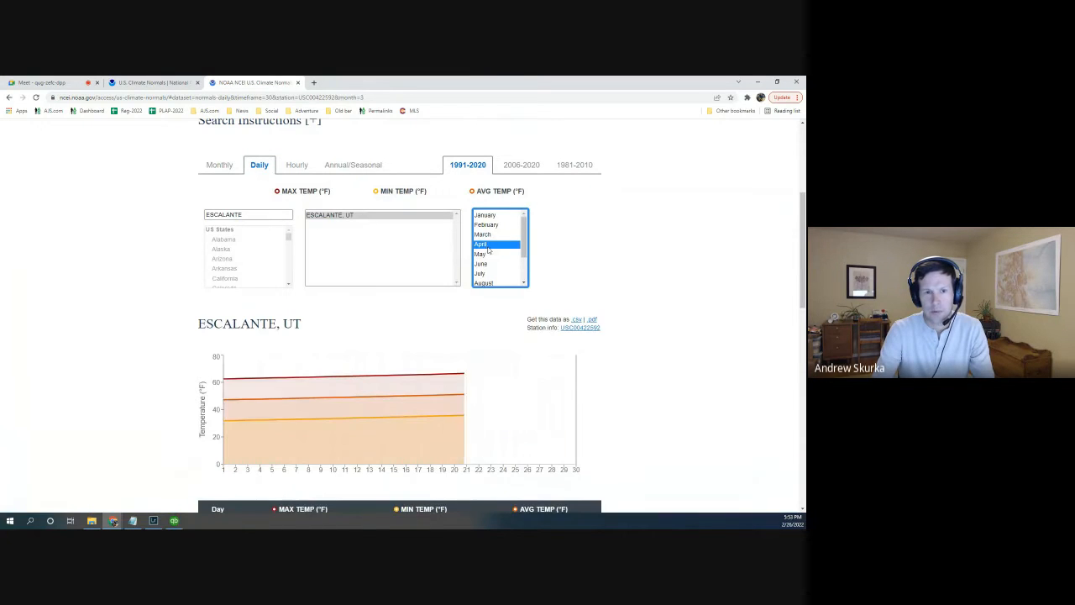
pyautogui.scroll(-3)
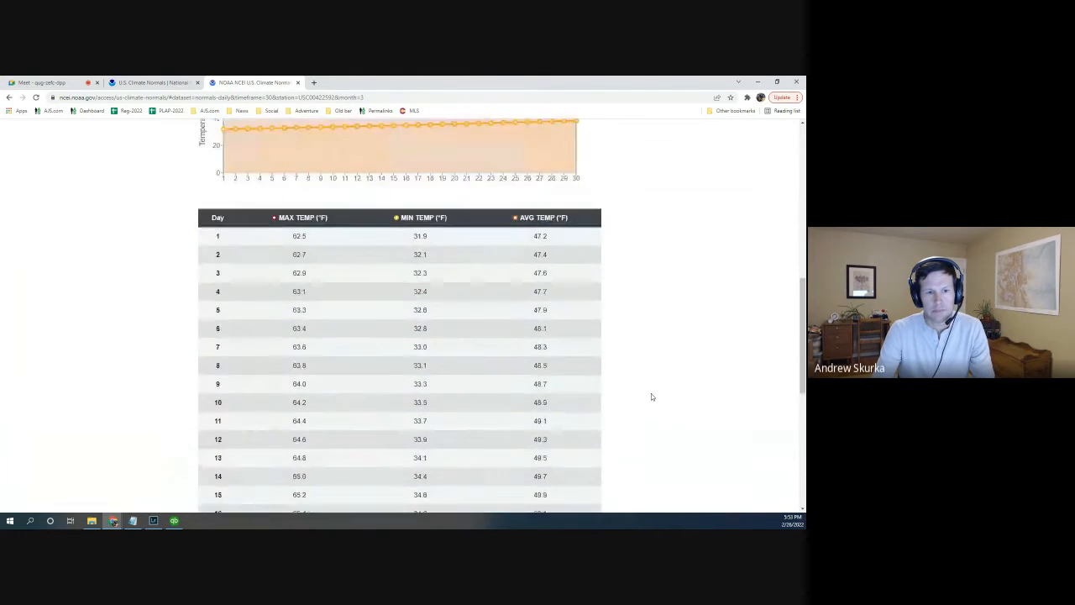
pyautogui.scroll(-3)
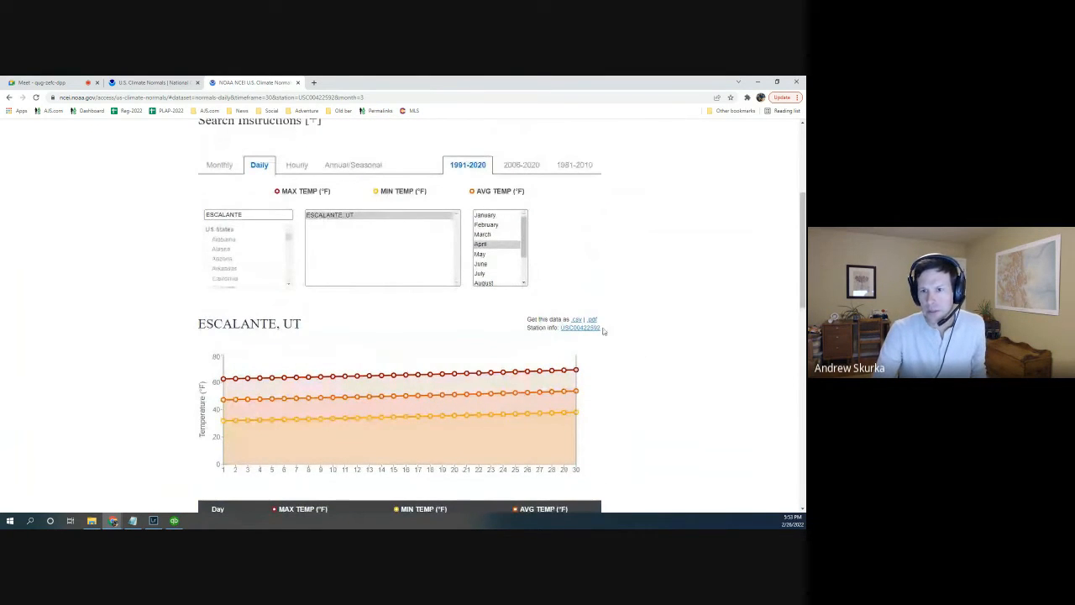
# - View Escalante's Summary of Daily Normals PDF in a new tab, zoomed in to read the March–May values
pyautogui.rightClick(592, 319)
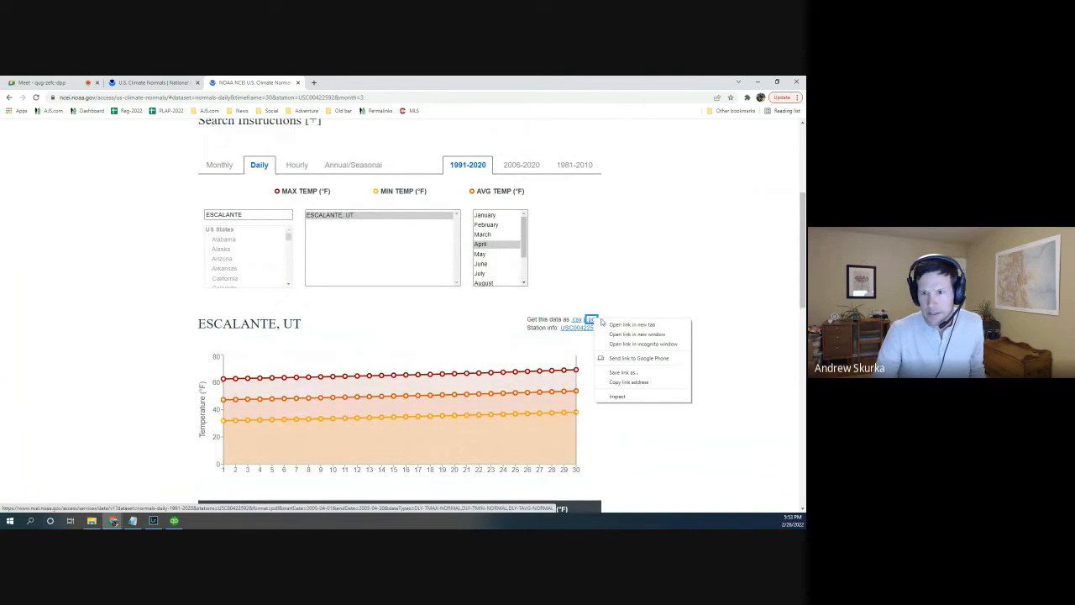
pyautogui.click(629, 325)
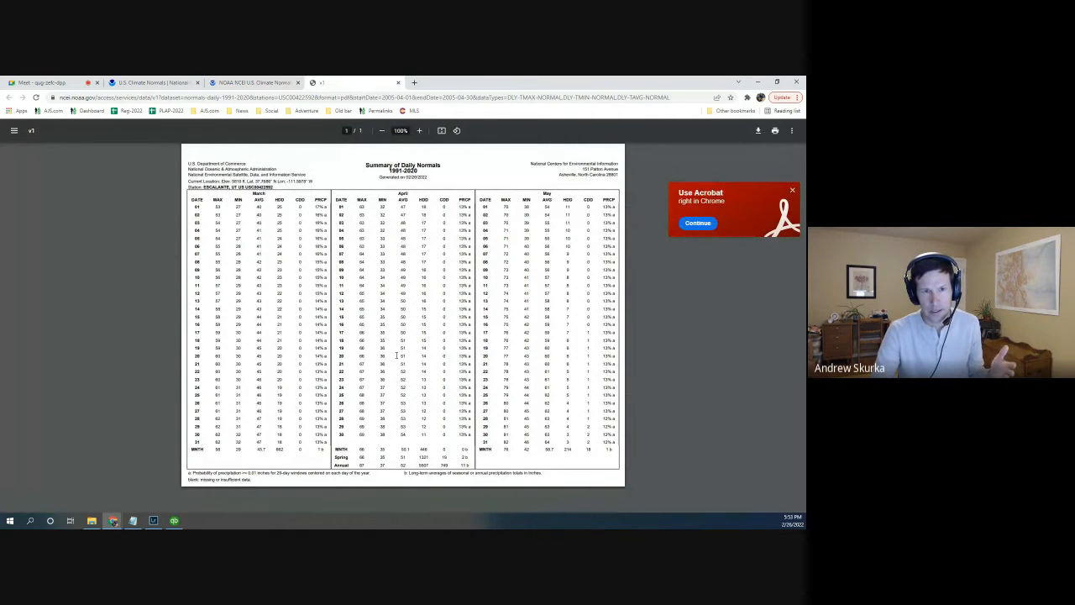
pyautogui.moveTo(632, 236)
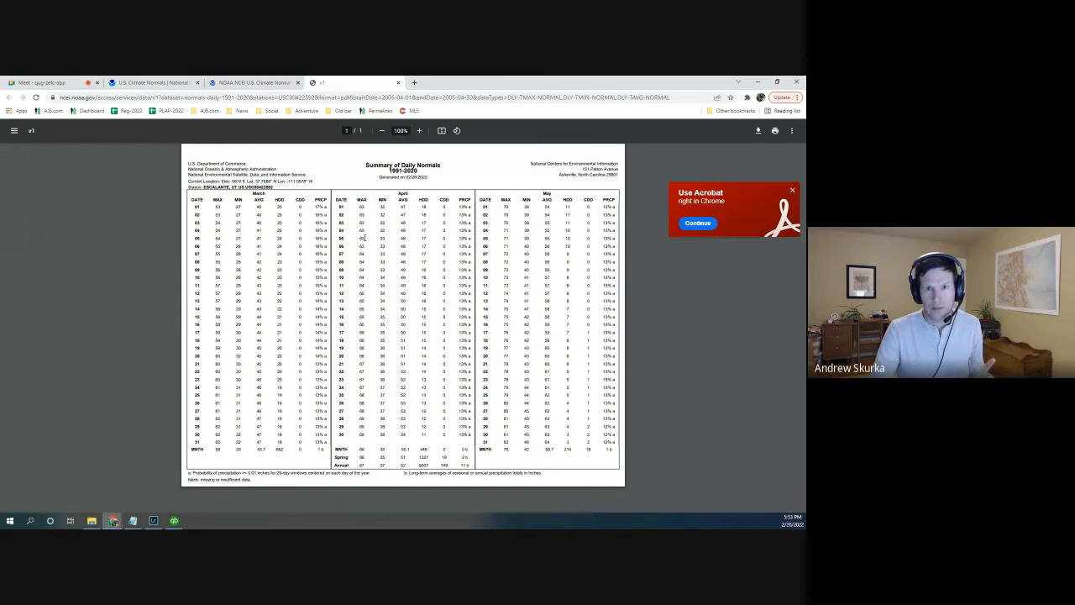
pyautogui.click(420, 131)
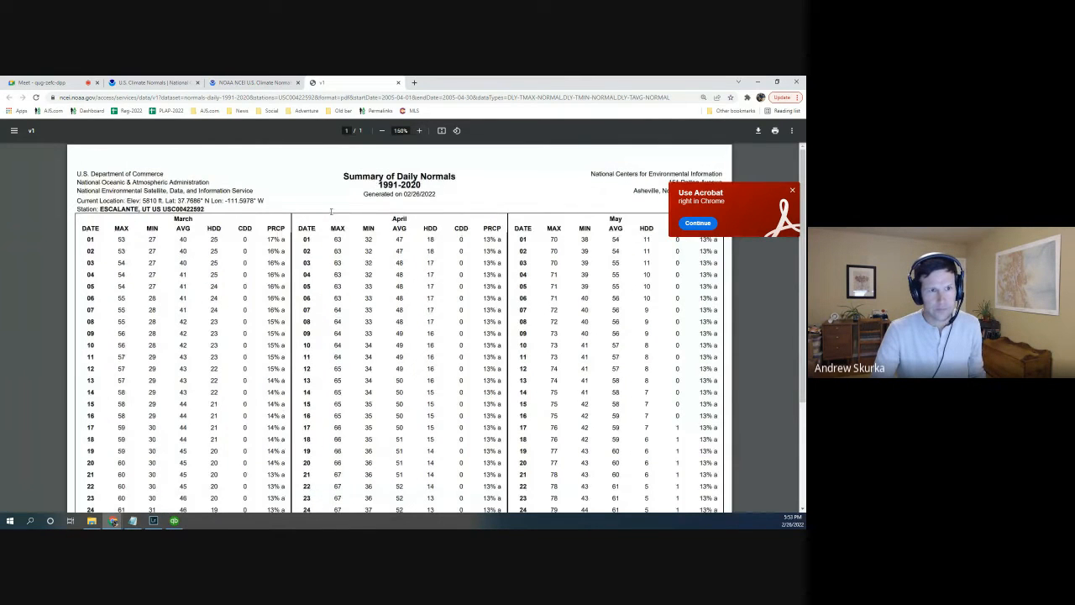
pyautogui.scroll(-3)
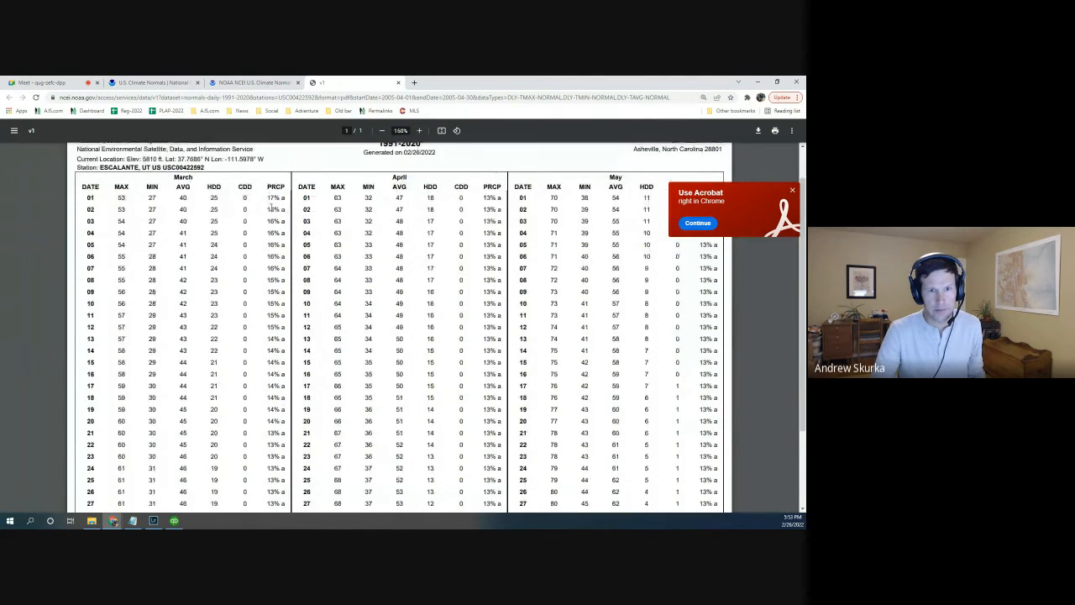
pyautogui.scroll(-3)
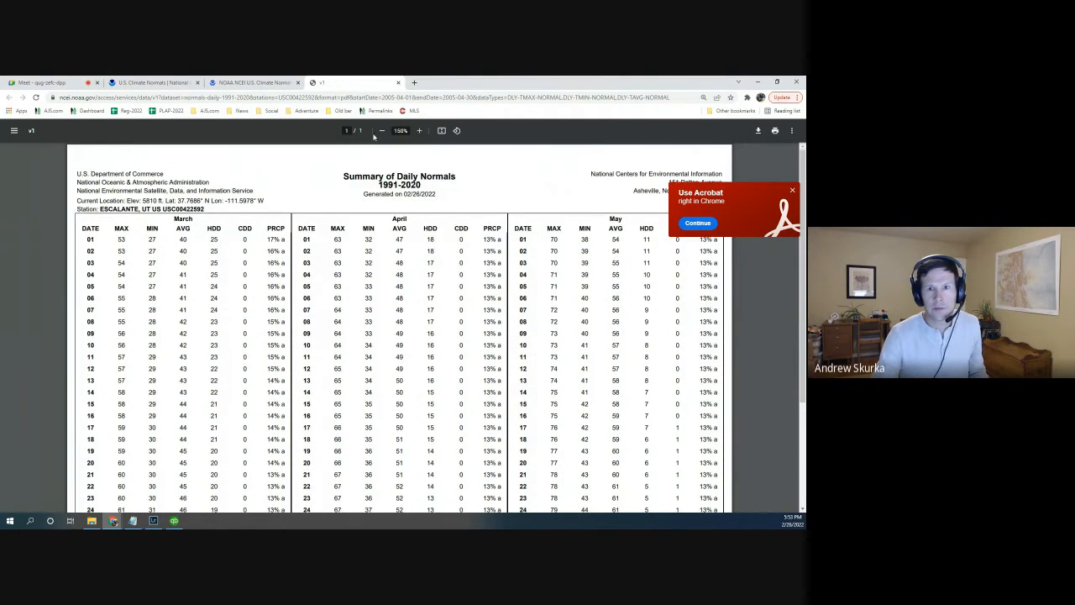
pyautogui.click(357, 131)
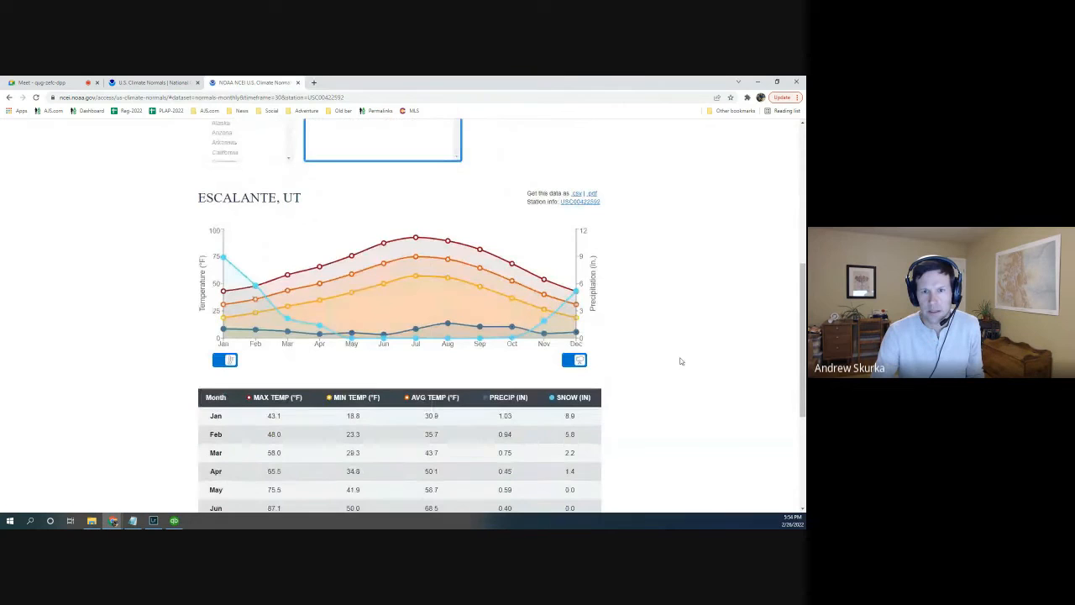
pyautogui.moveTo(349, 311)
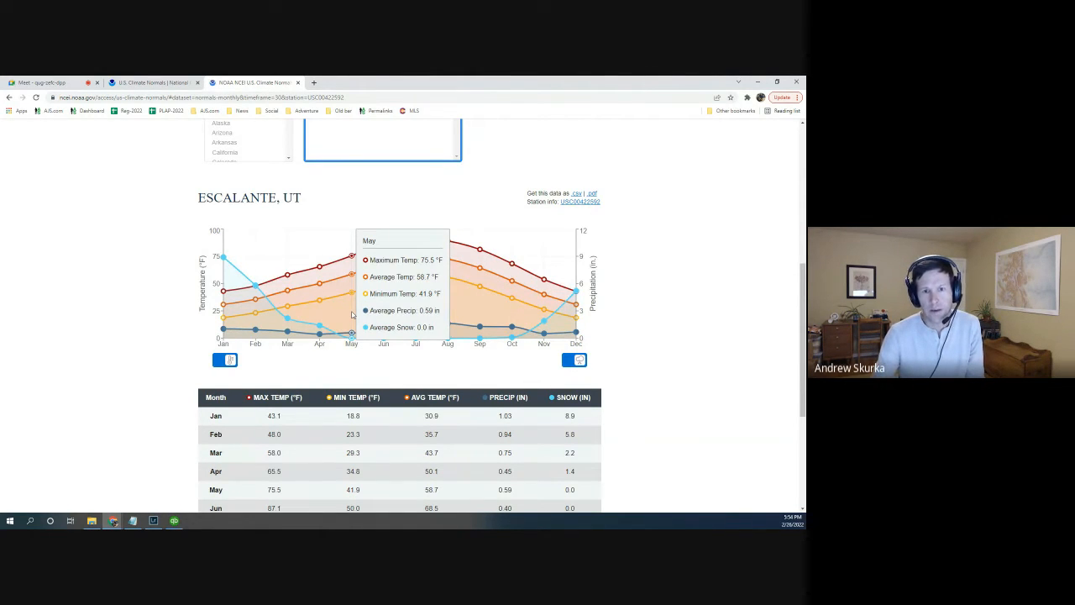
pyautogui.moveTo(319, 314)
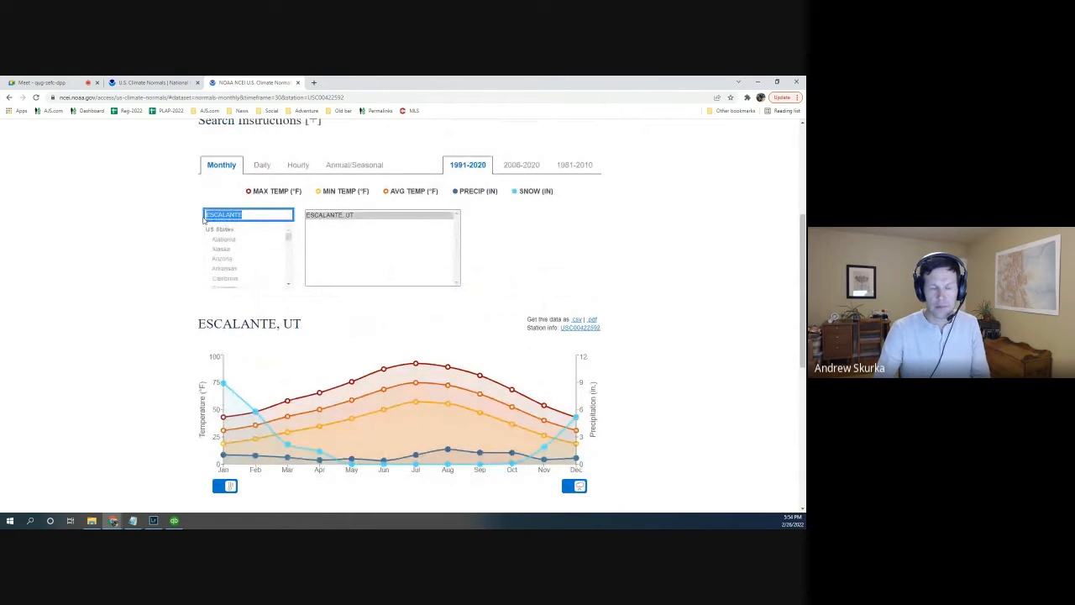
# - Review monthly normals for Great Sand Dunes NP & Preserve, Tuolumne Meadows RS and Lodgepole, CA
pyautogui.write('GREAT SAND')
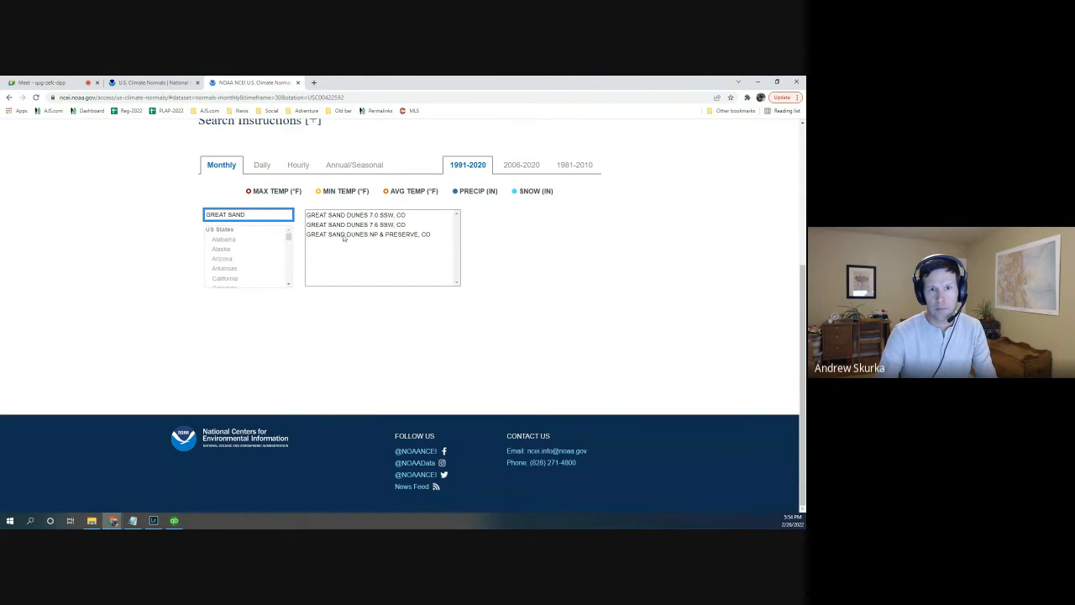
pyautogui.click(369, 235)
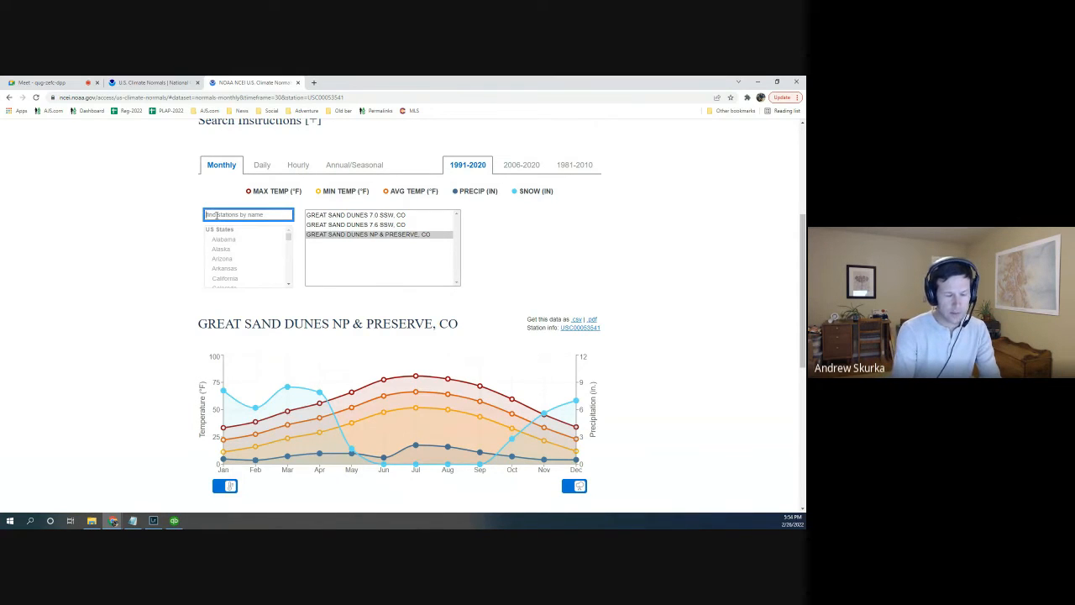
pyautogui.write('TUOLUMNE')
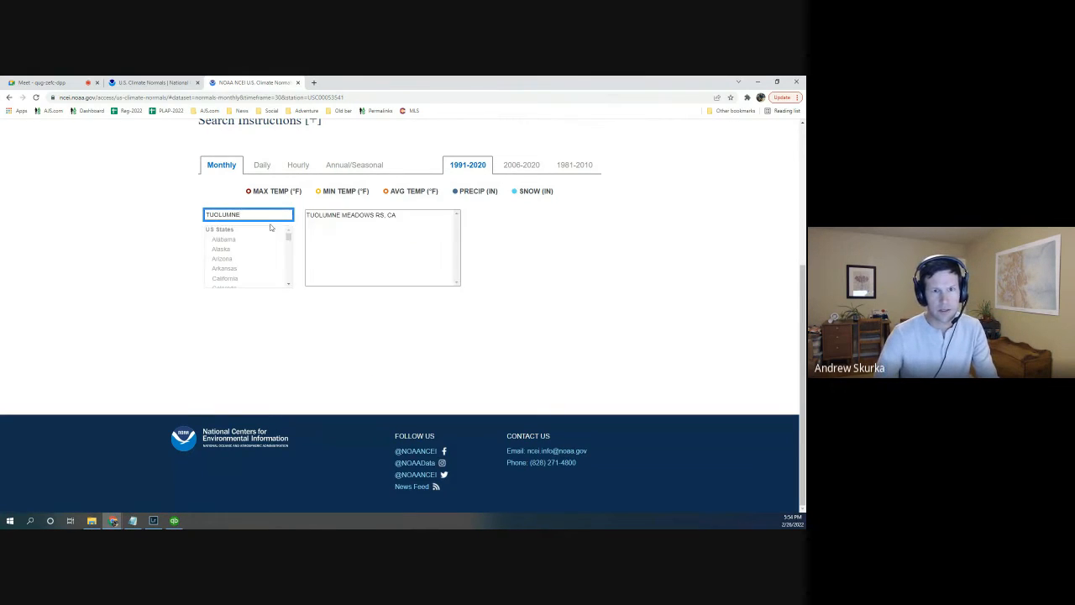
pyautogui.click(373, 215)
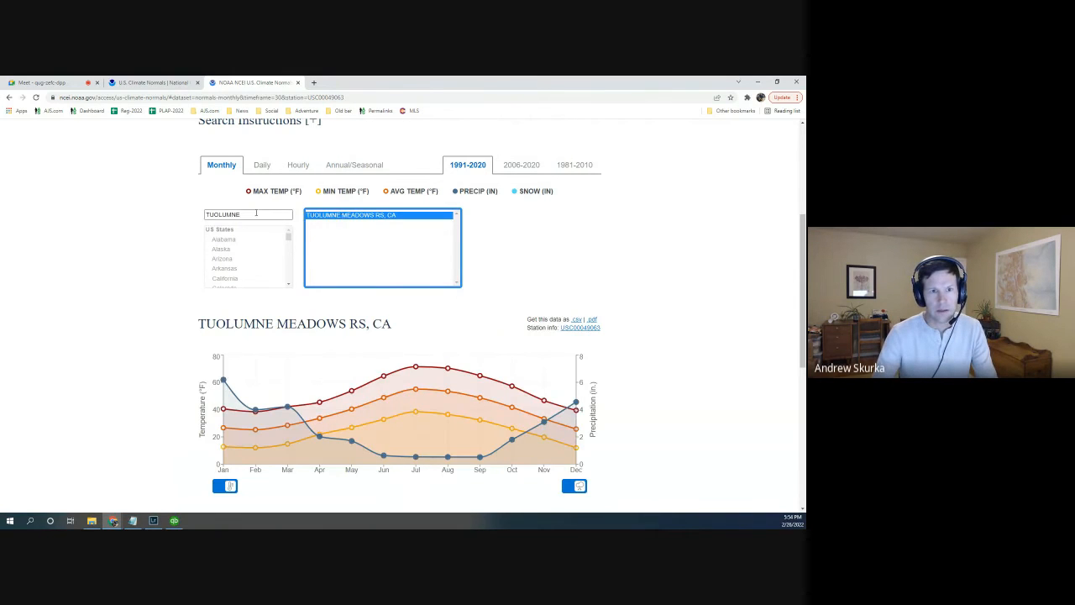
pyautogui.write('LODGEPOLE')
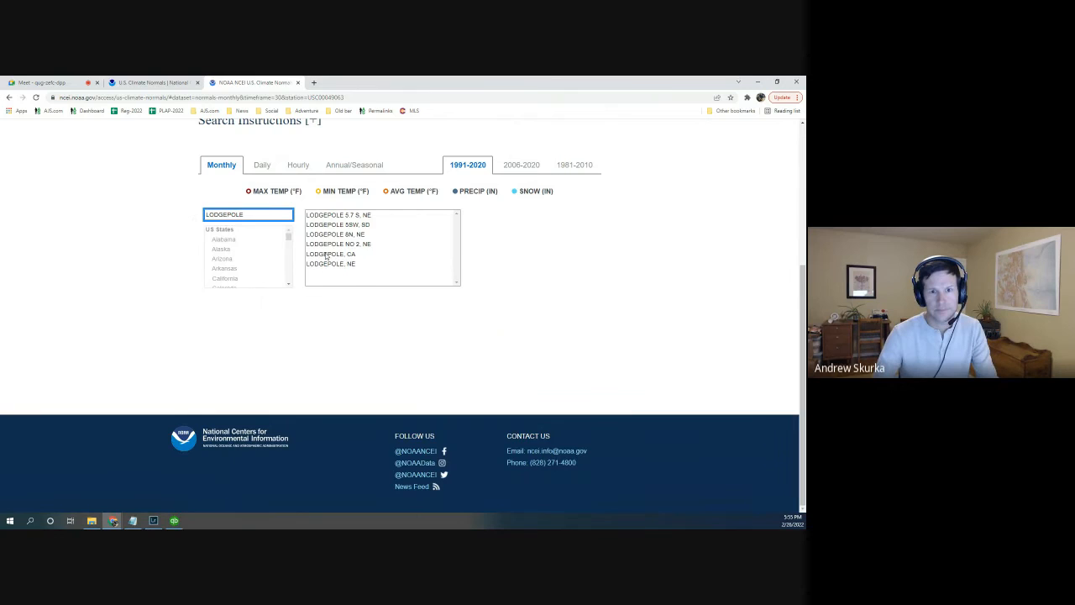
pyautogui.click(331, 254)
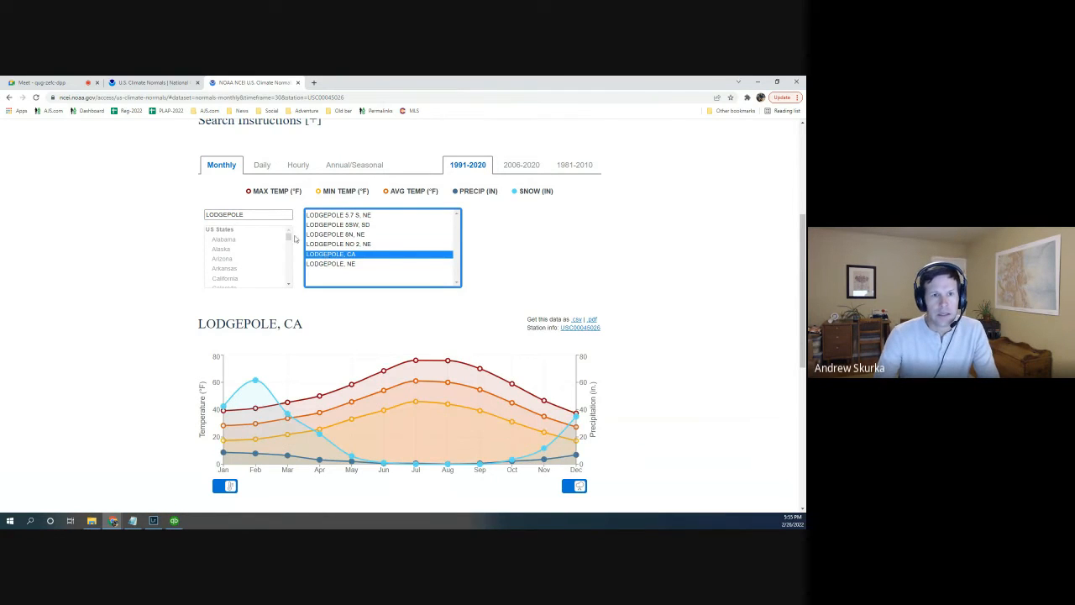
# - Search for 'ANAKTUVUK', then return to the Climate Normals overview page
pyautogui.click(249, 215)
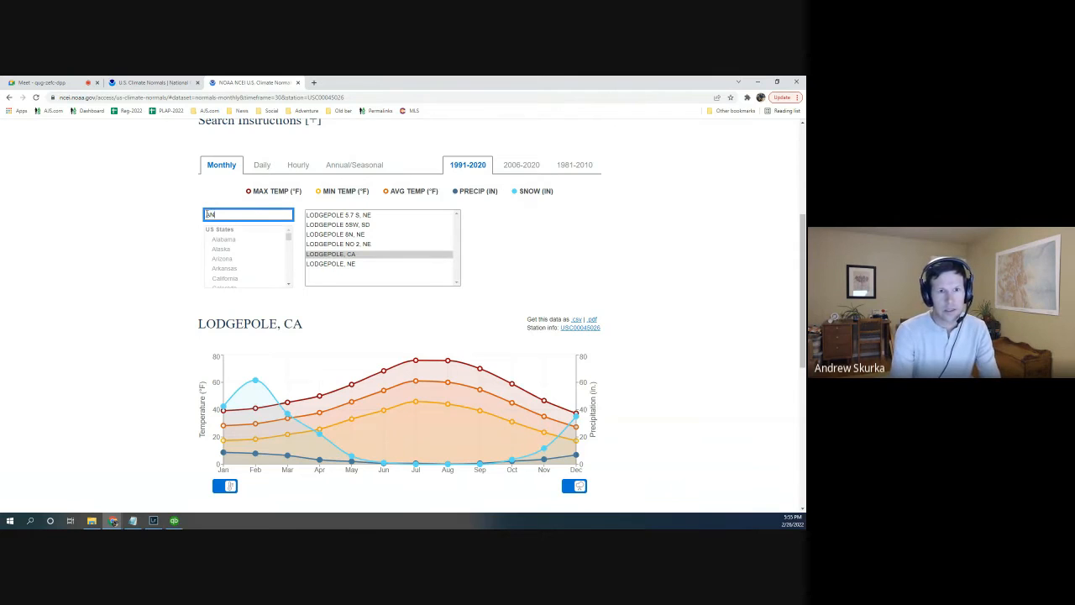
pyautogui.write('ANAKTUVUK')
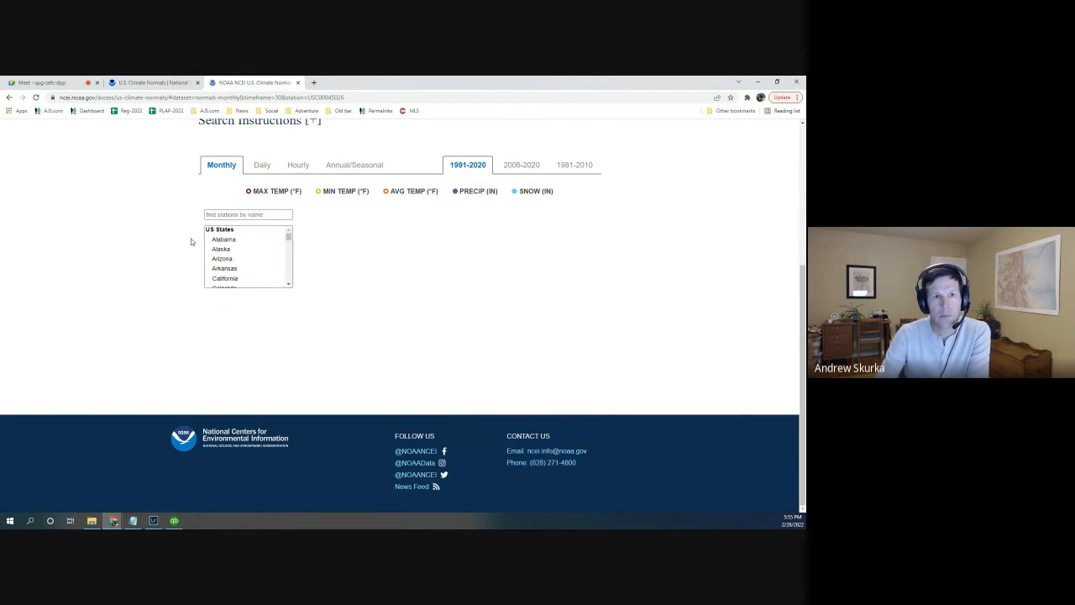
pyautogui.click(151, 83)
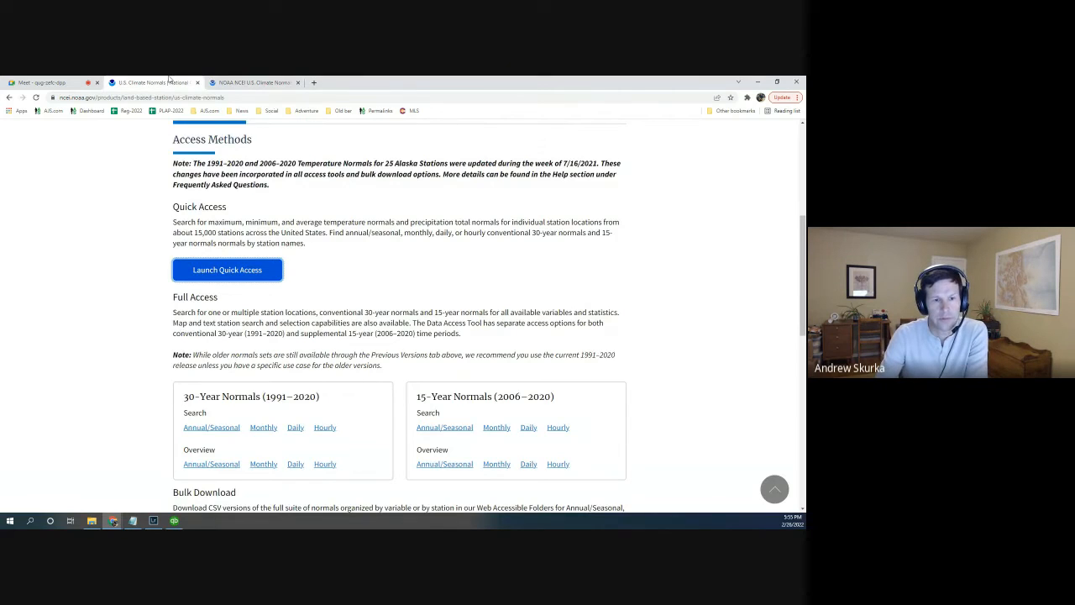
# - In the Daily 30-Year Normals Search, limit stations to a box drawn over Alaska's Brooks Range
pyautogui.scroll(-3)
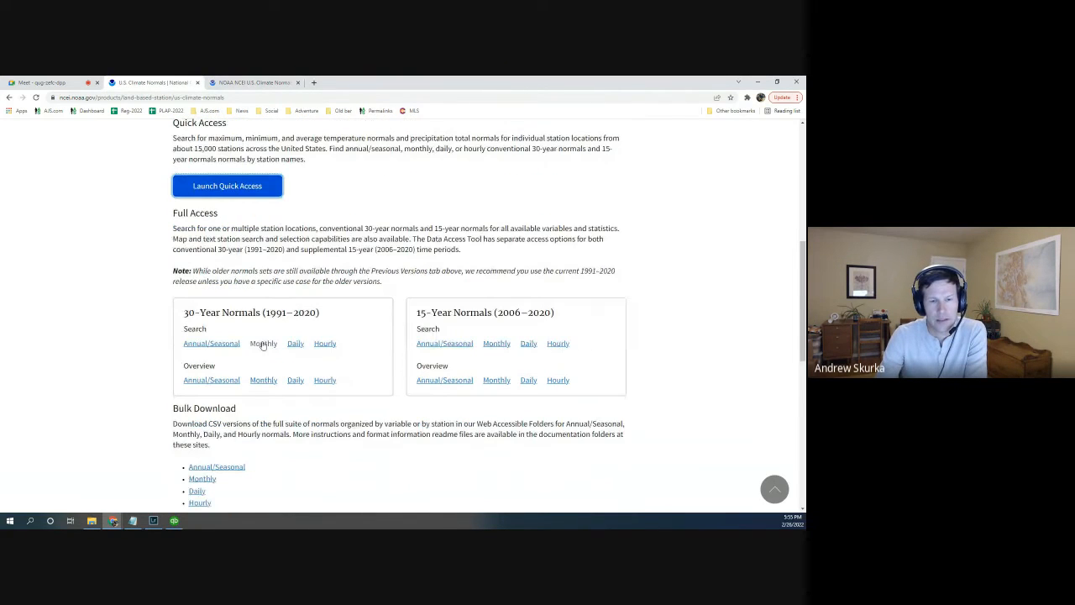
pyautogui.click(262, 343)
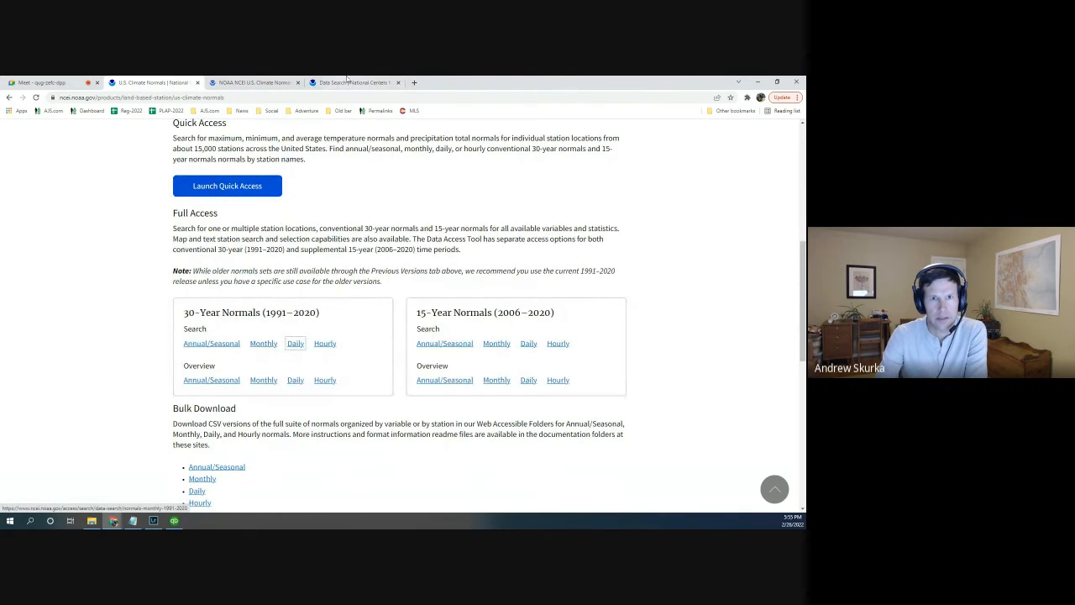
pyautogui.click(296, 343)
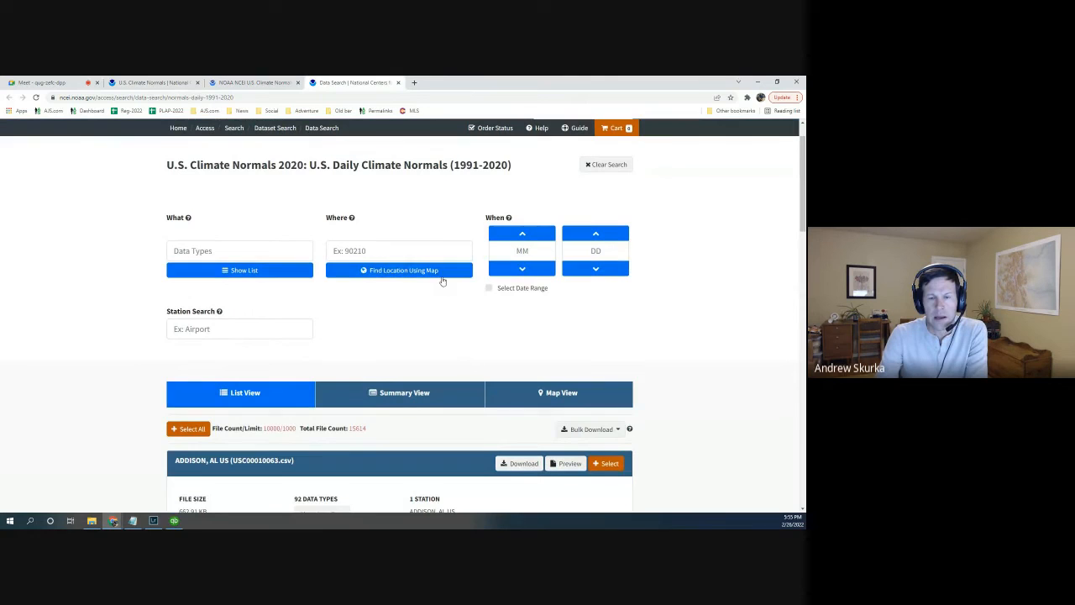
pyautogui.moveTo(412, 270)
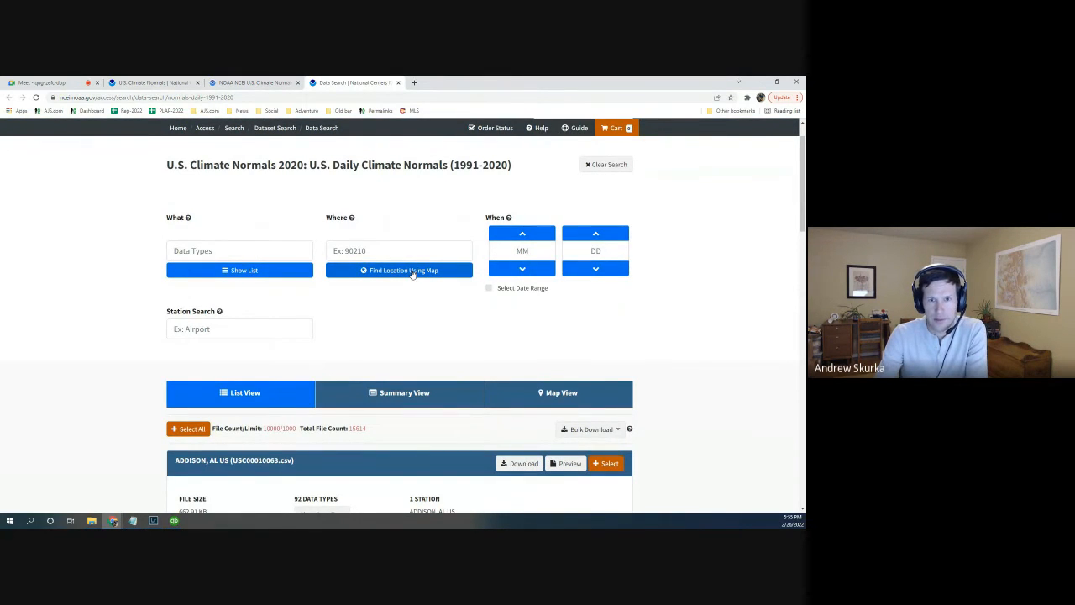
pyautogui.click(400, 268)
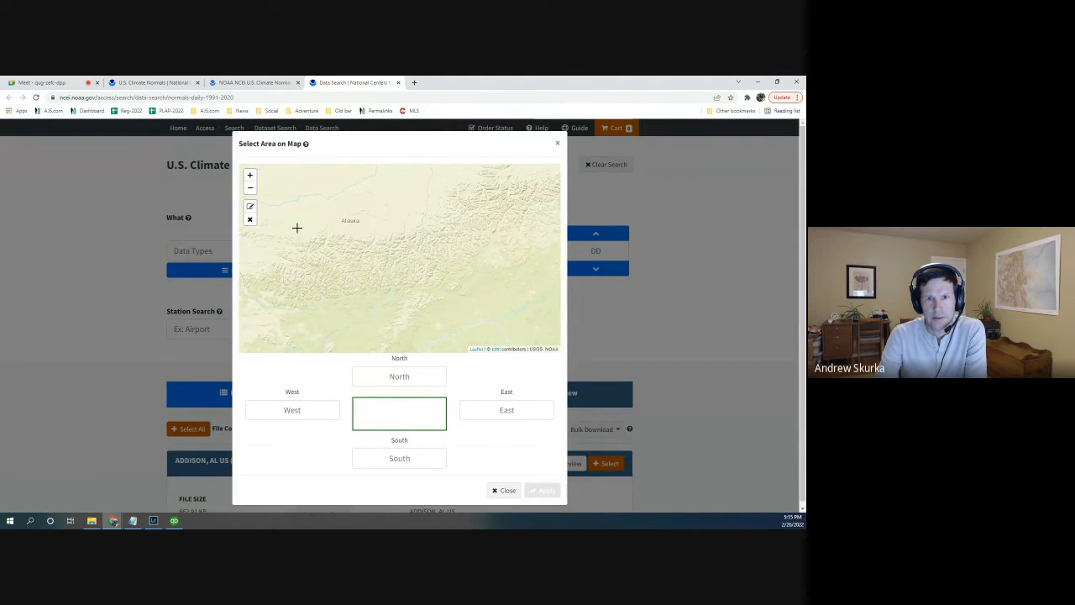
pyautogui.moveTo(295, 229); pyautogui.dragTo(436, 292)
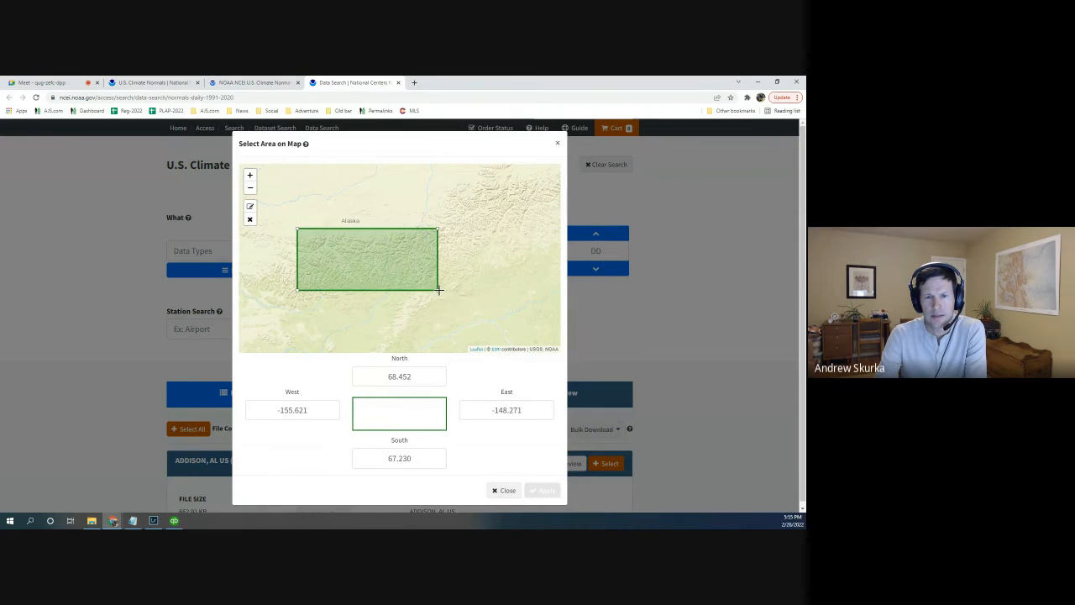
pyautogui.click(541, 490)
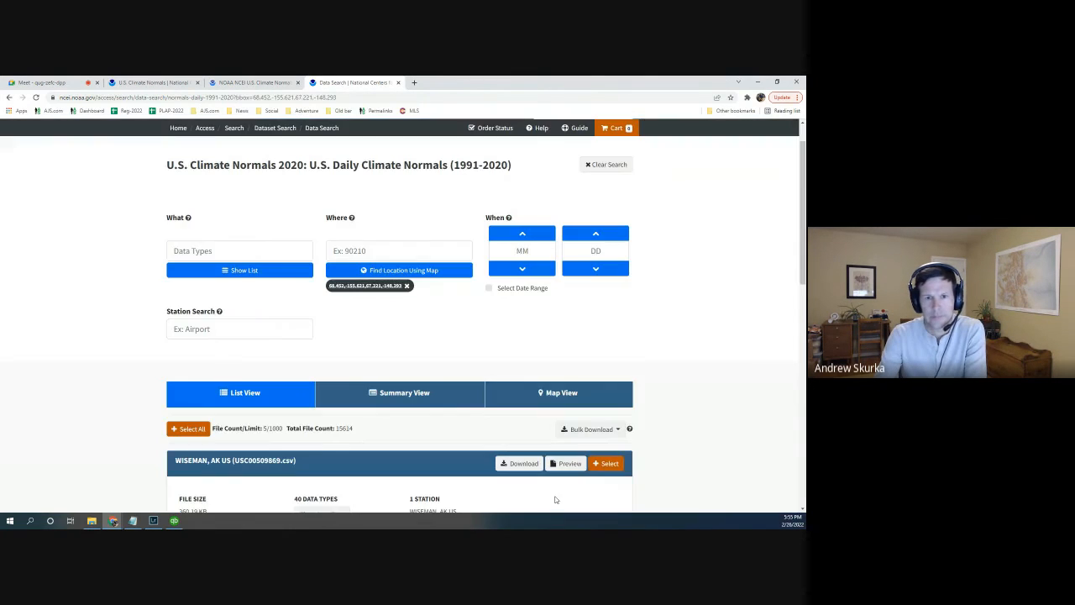
# - Review the Alaska area station results and switch them to Map View over the Brooks Range
pyautogui.scroll(-3)
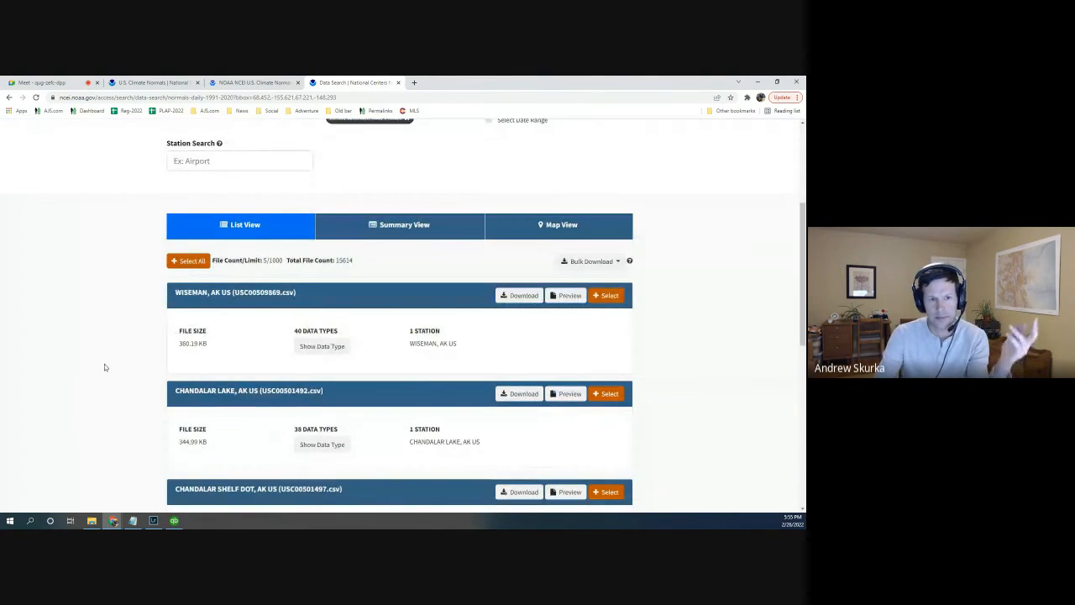
pyautogui.scroll(-3)
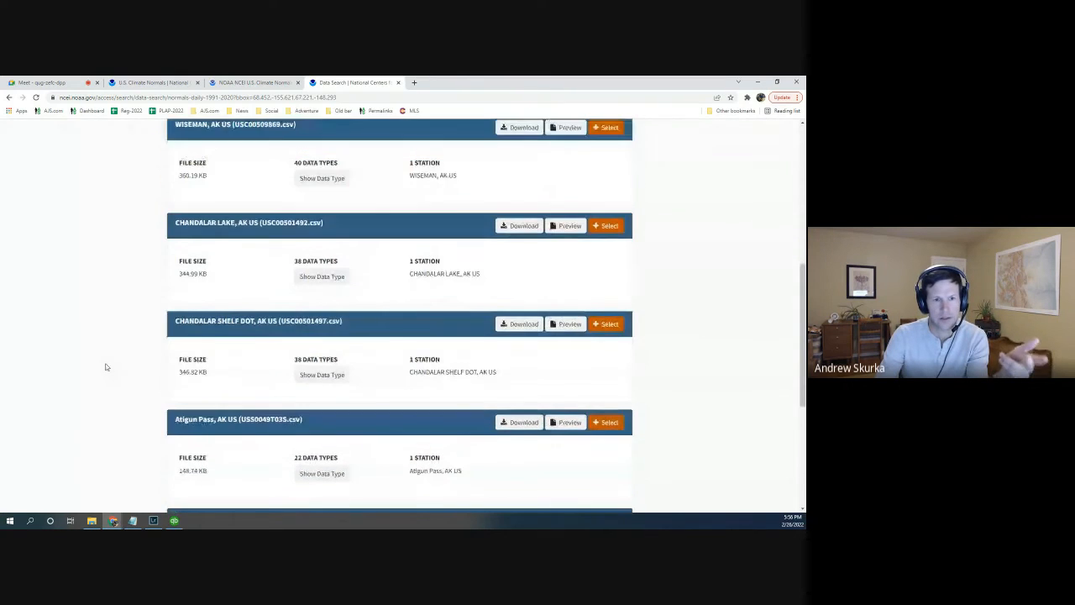
pyautogui.moveTo(128, 333)
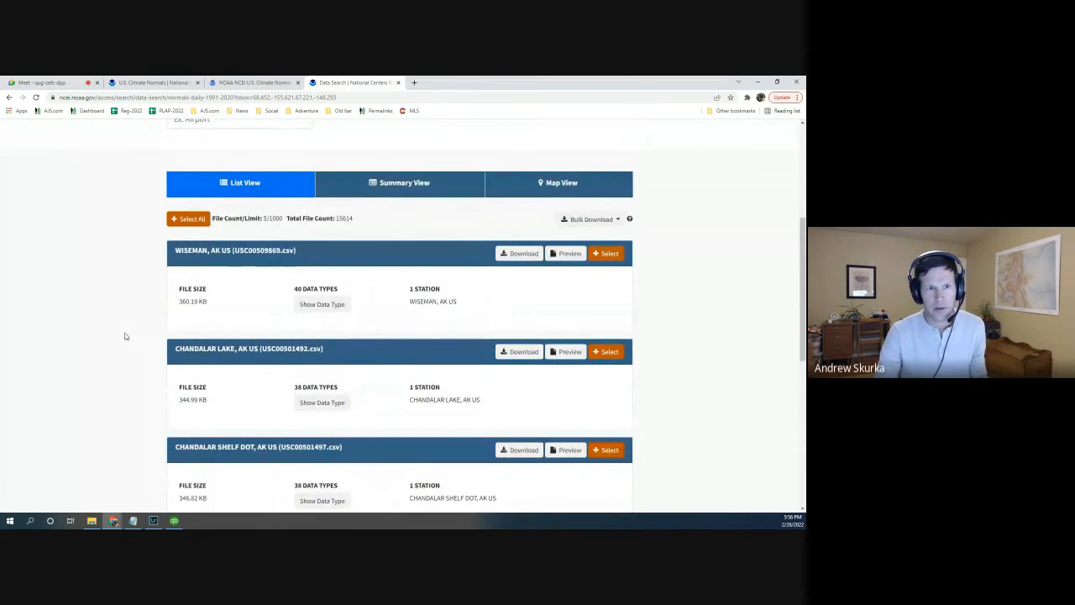
pyautogui.scroll(-3)
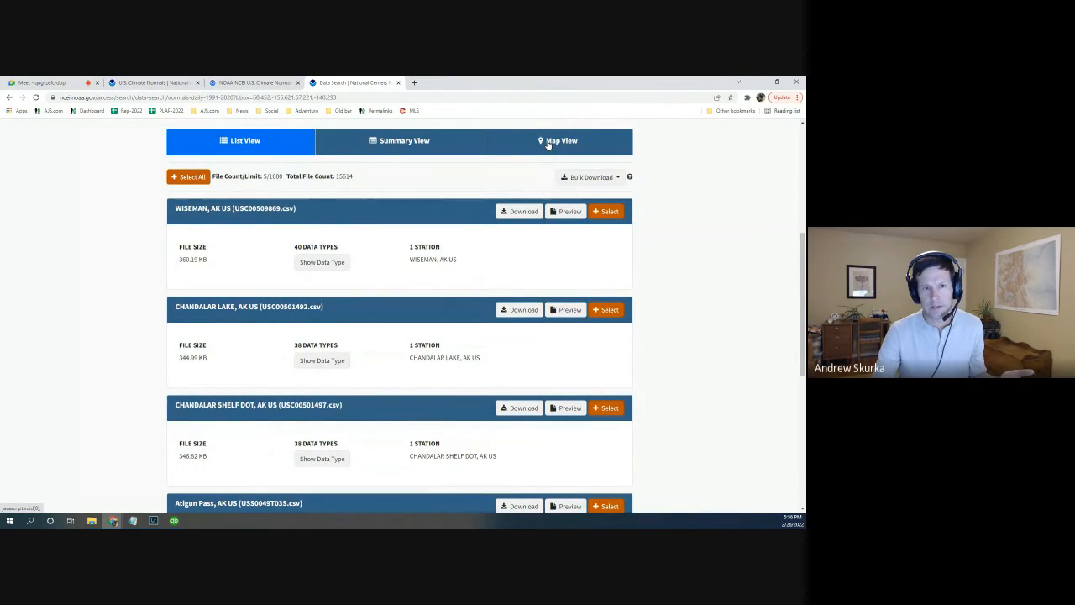
pyautogui.moveTo(554, 148)
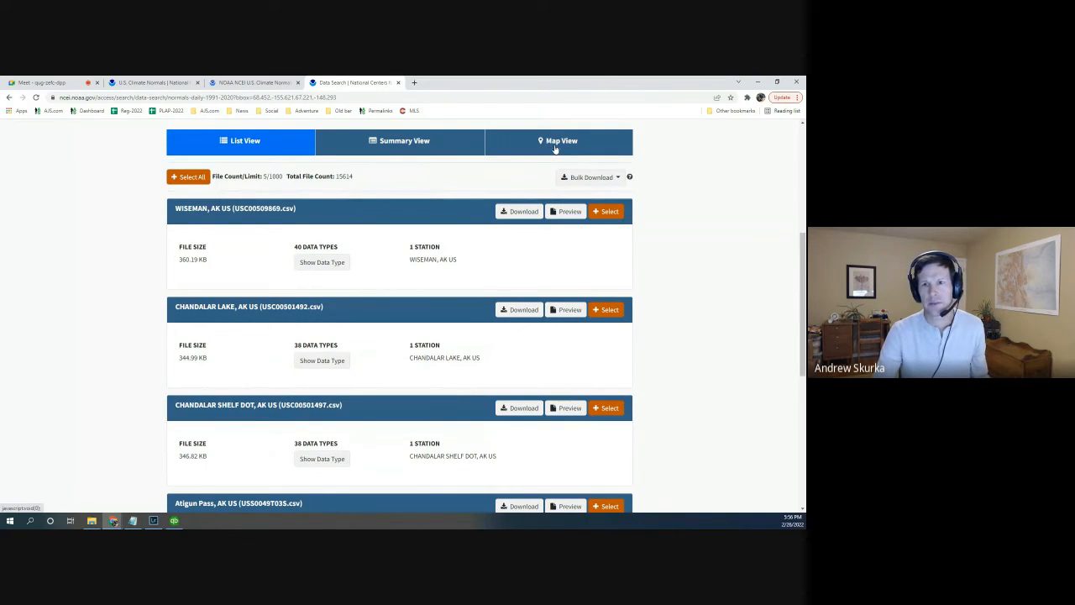
pyautogui.click(558, 141)
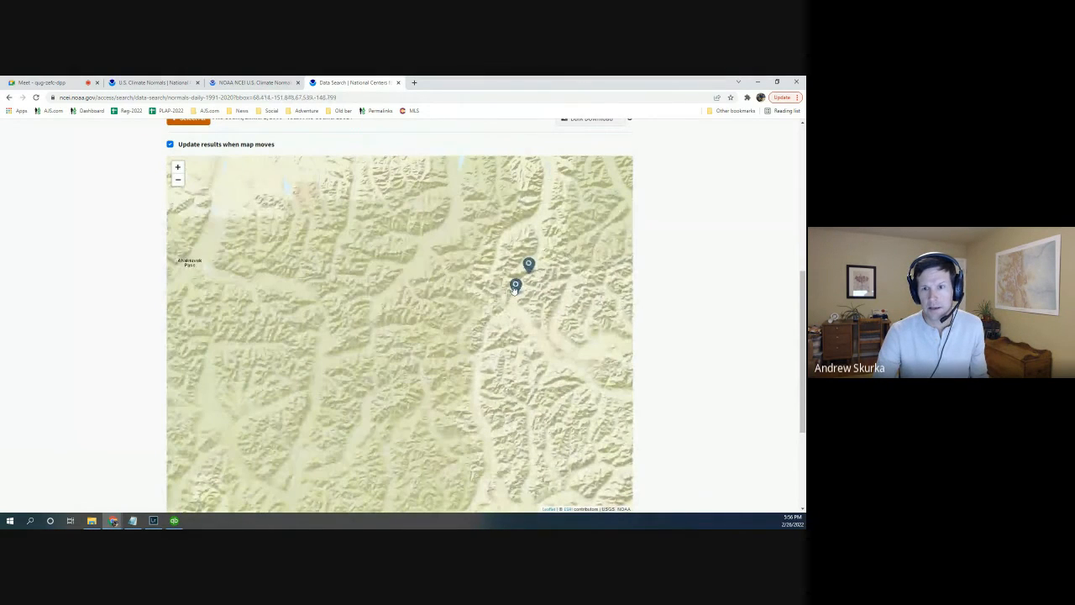
pyautogui.moveTo(522, 262)
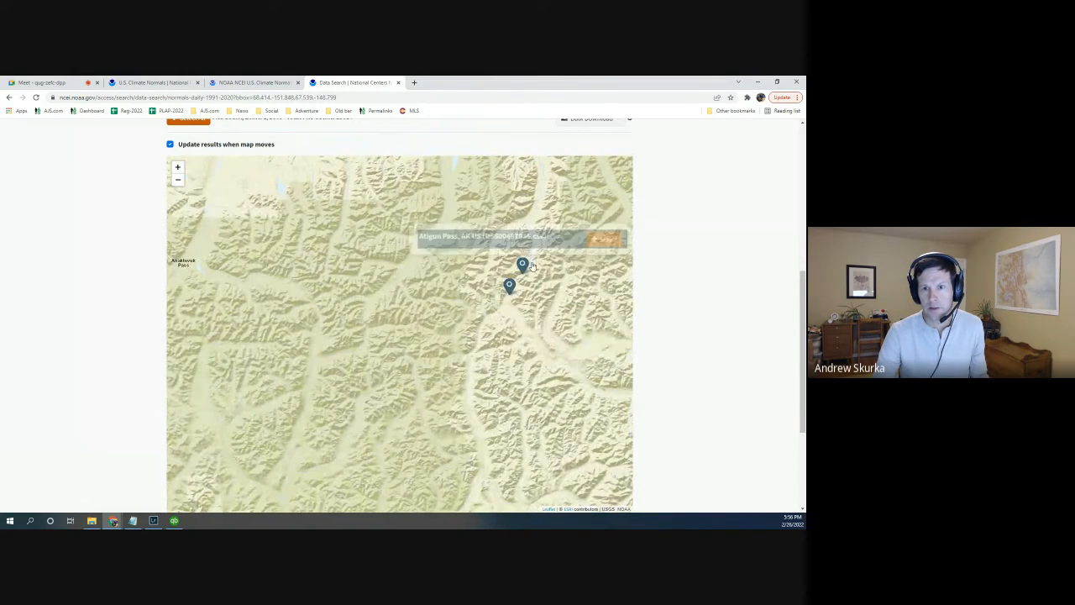
pyautogui.moveTo(131, 229)
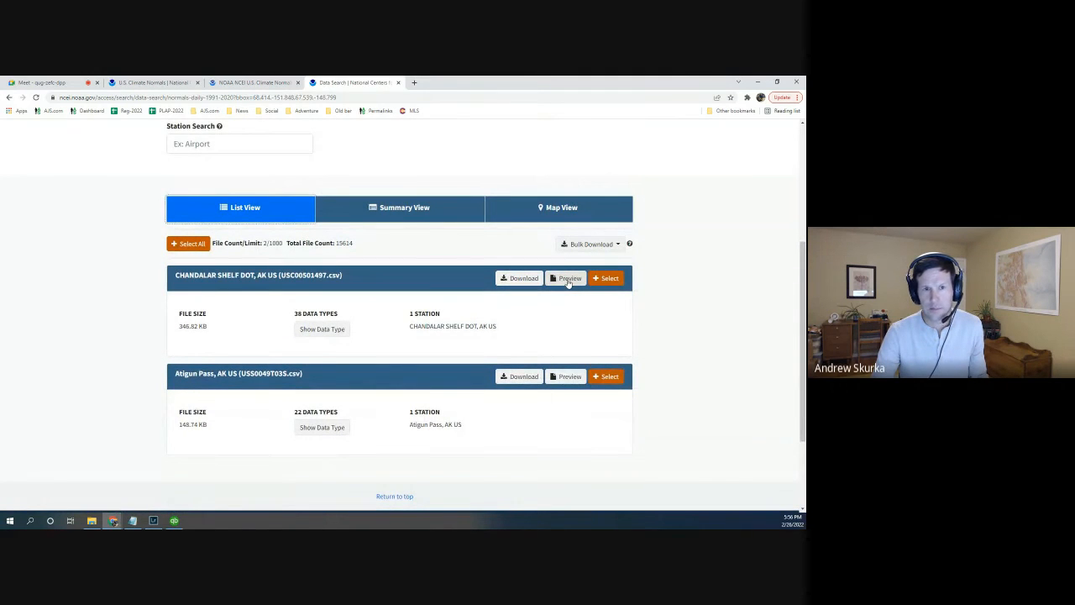
# - Preview Chandalar Shelf DOT's Summary of Daily Normals PDF, zoomed in on the June–August values, then return to the results
pyautogui.click(565, 278)
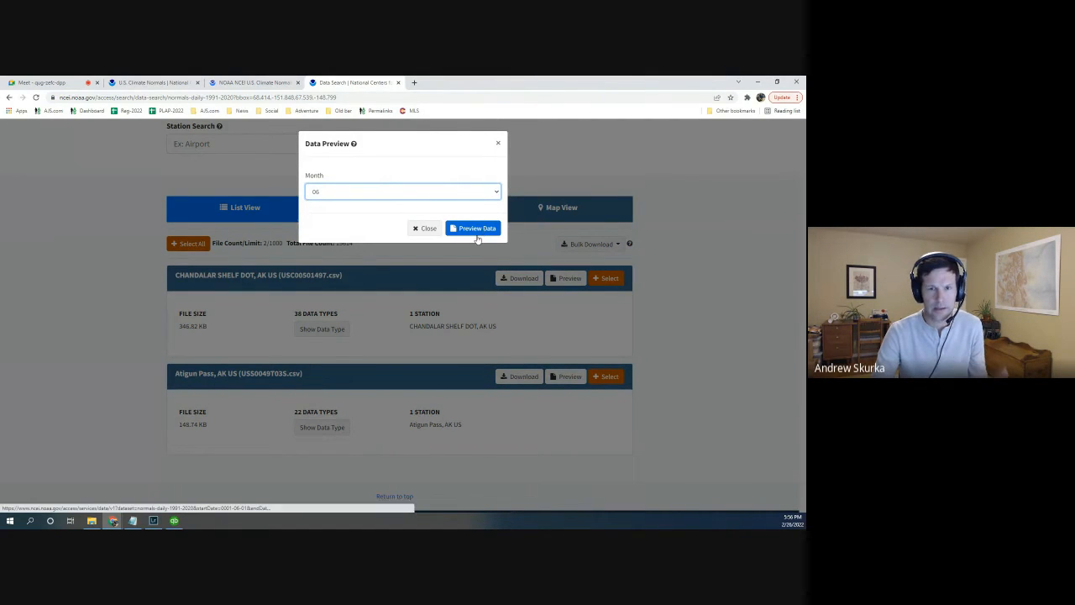
pyautogui.click(473, 228)
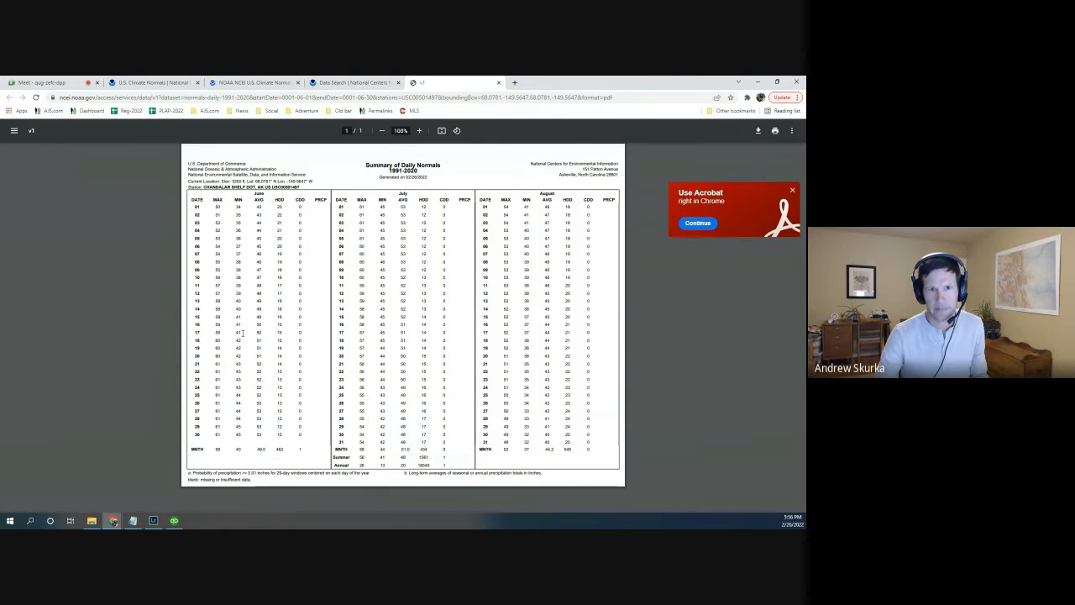
pyautogui.click(420, 131)
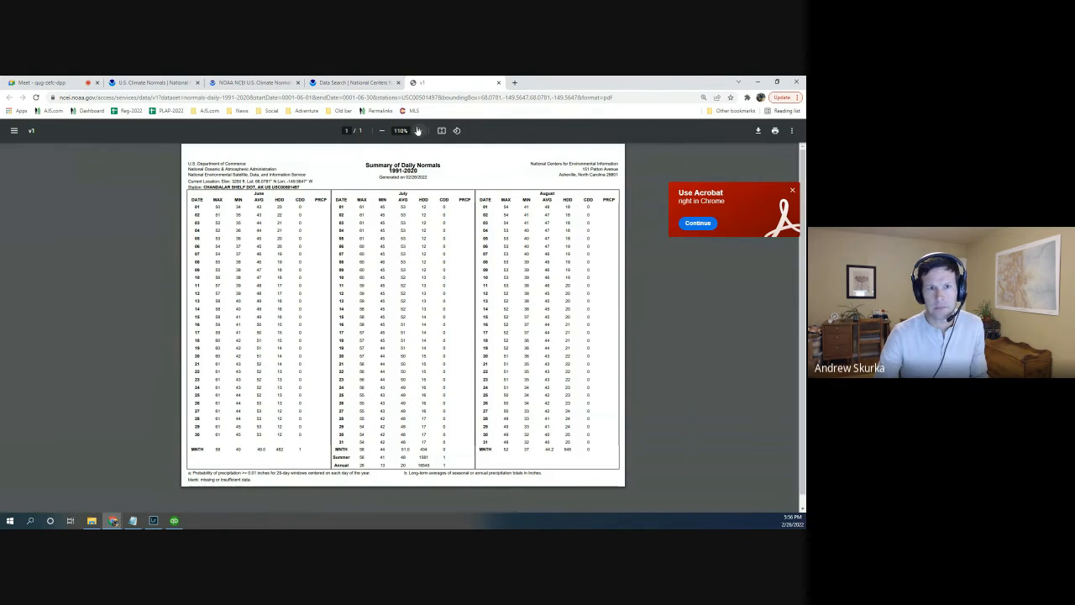
pyautogui.click(419, 131)
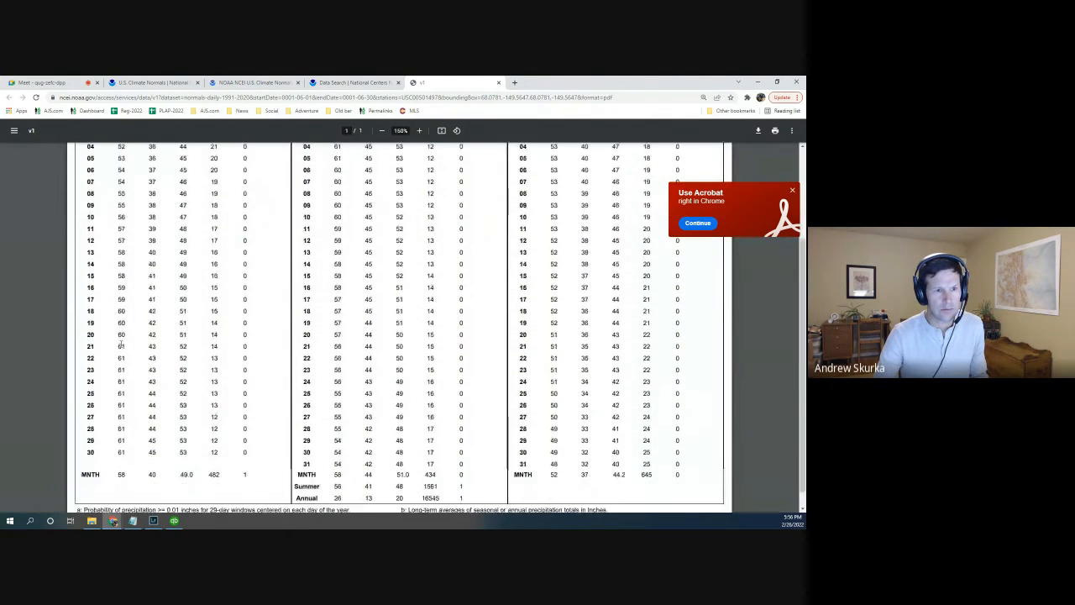
pyautogui.scroll(-3)
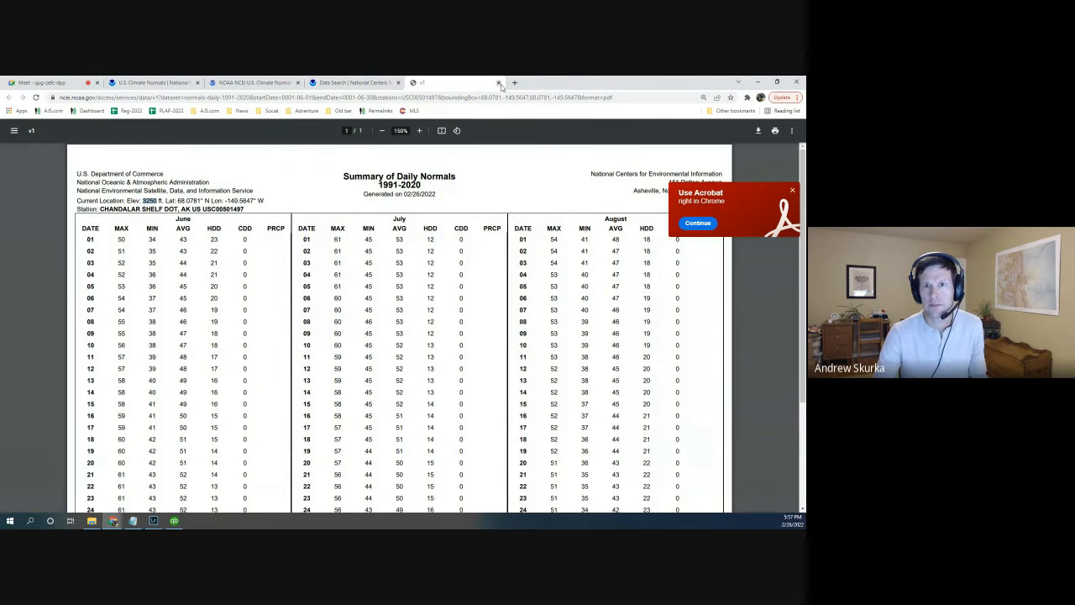
pyautogui.scroll(-3)
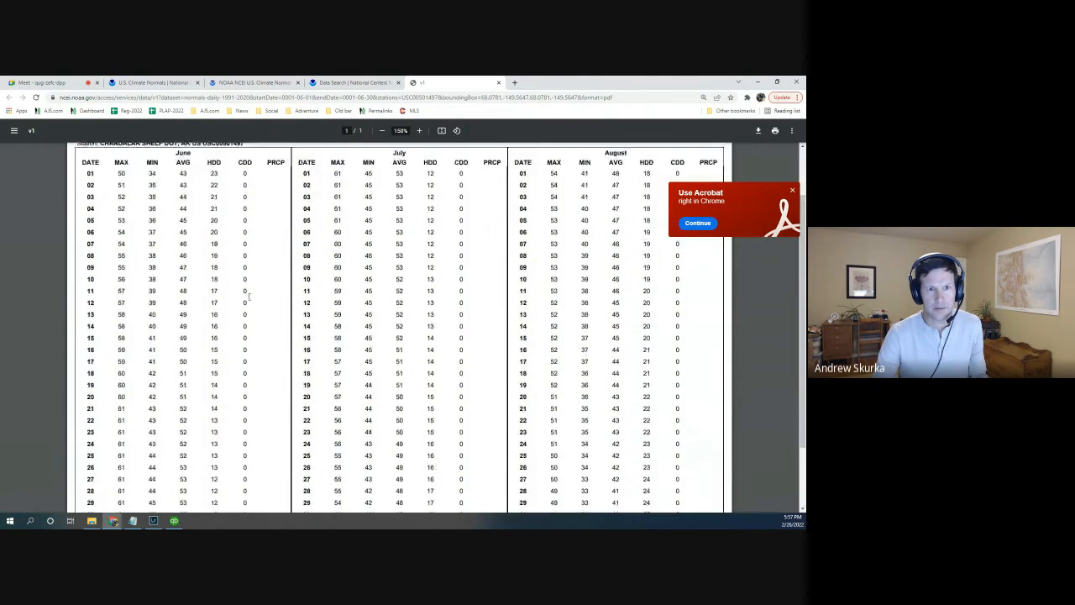
pyautogui.scroll(-3)
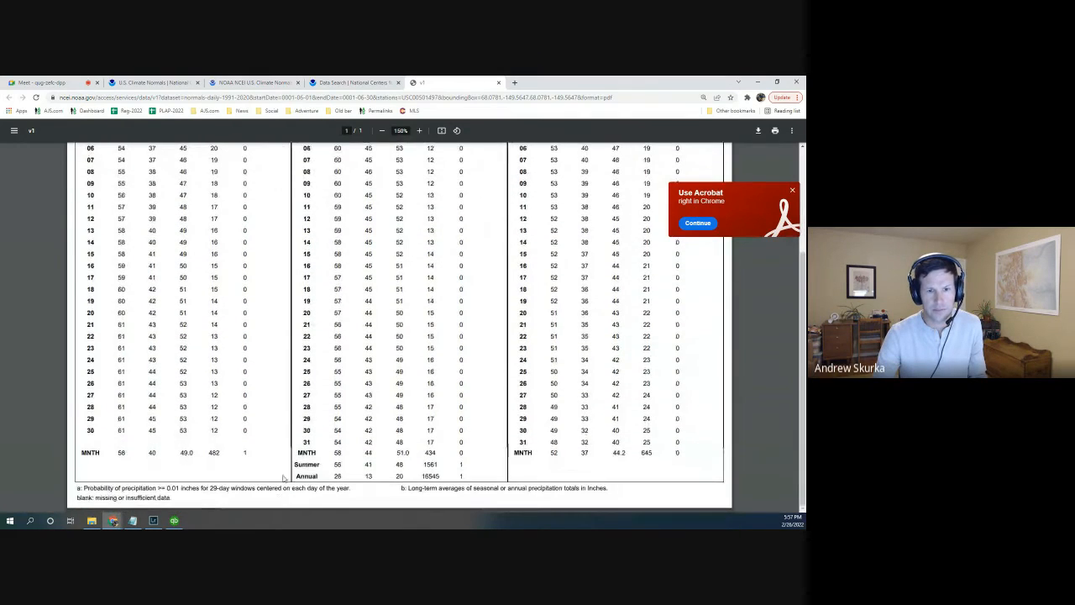
pyautogui.moveTo(329, 195)
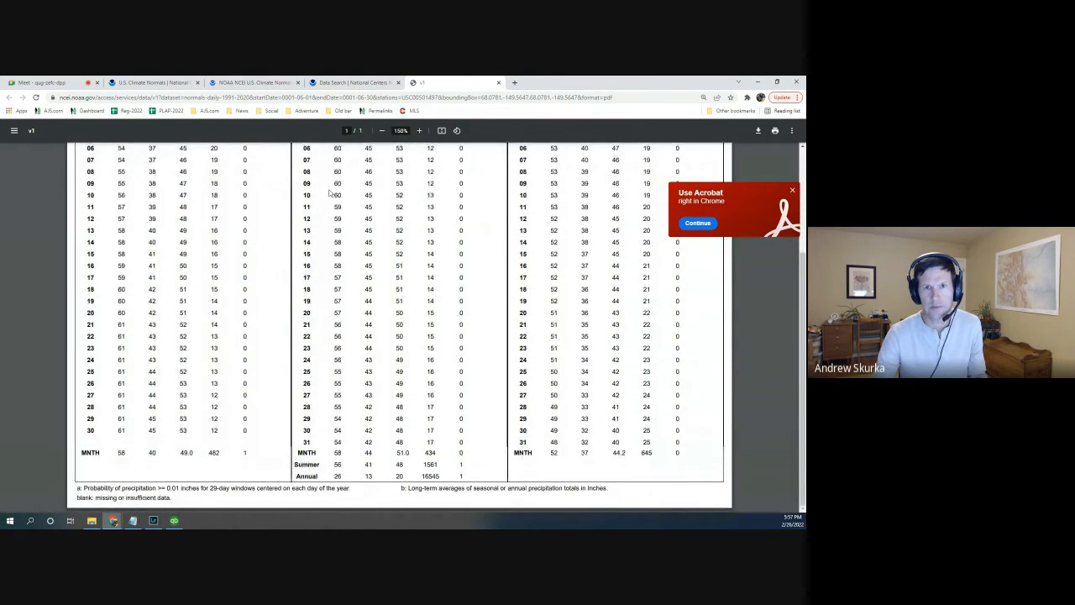
pyautogui.click(349, 82)
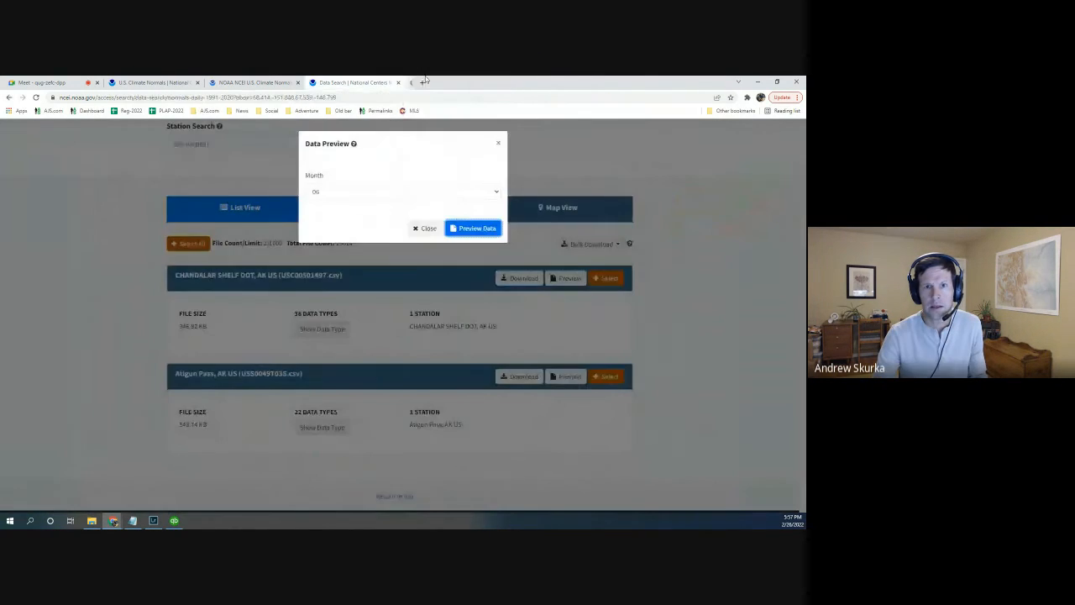
# - Preview Atigun Pass's Summary of Daily Normals PDF, then bring the Quick Access page back up
pyautogui.click(425, 228)
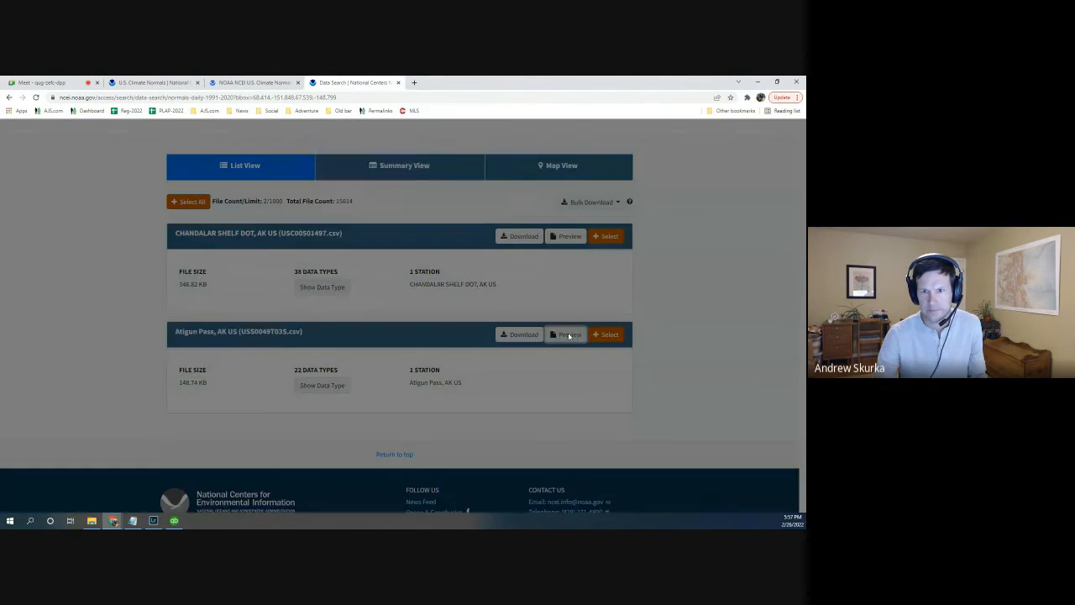
pyautogui.click(565, 335)
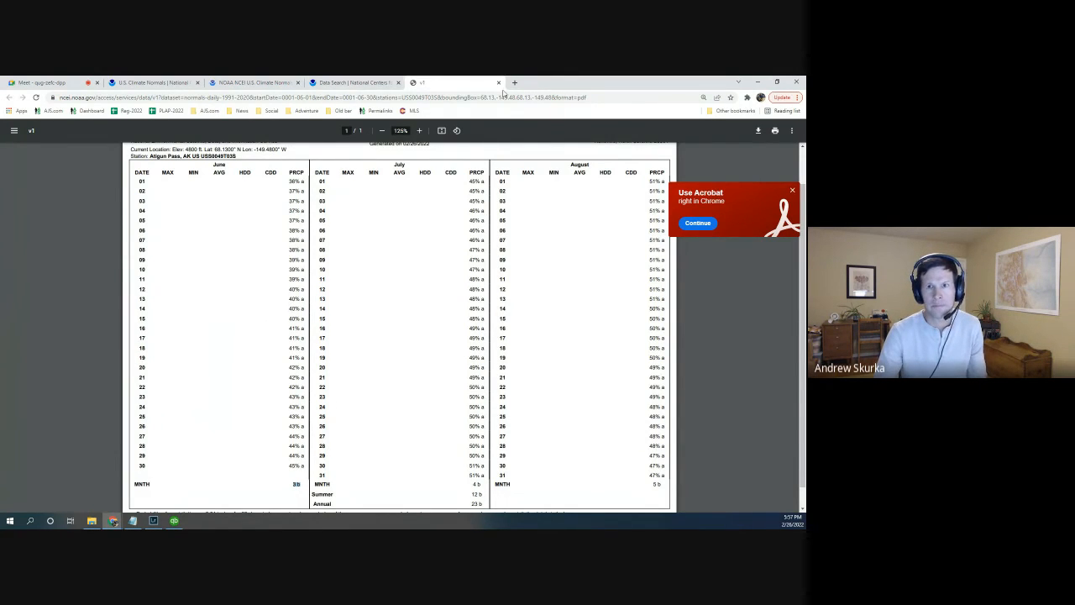
pyautogui.click(355, 83)
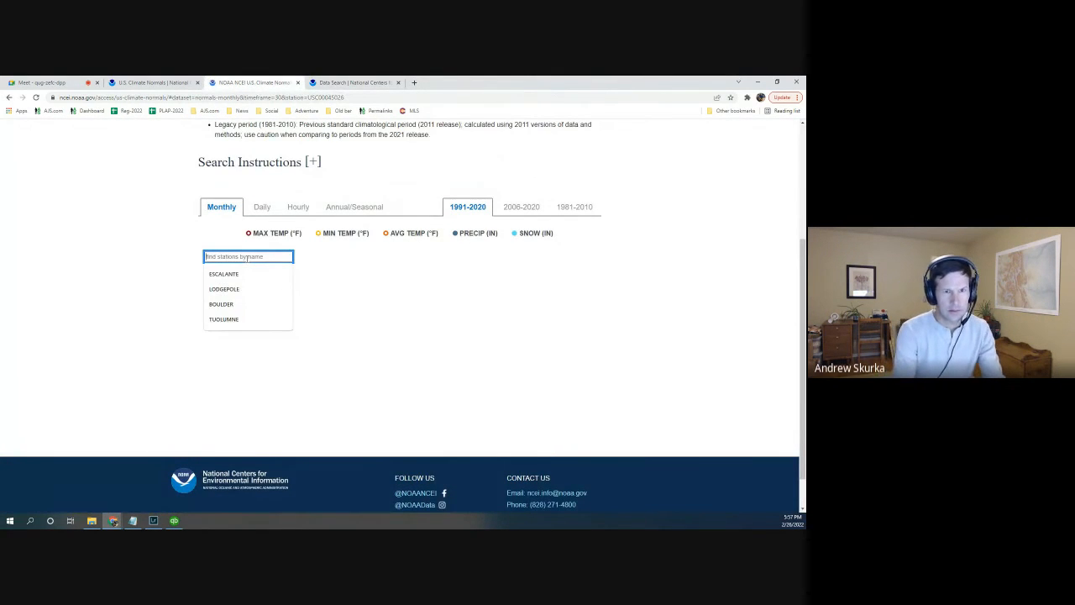
# - Search ATIGUN and show monthly normals for ATIGUN PASS, AK
pyautogui.write('ATIGUN')
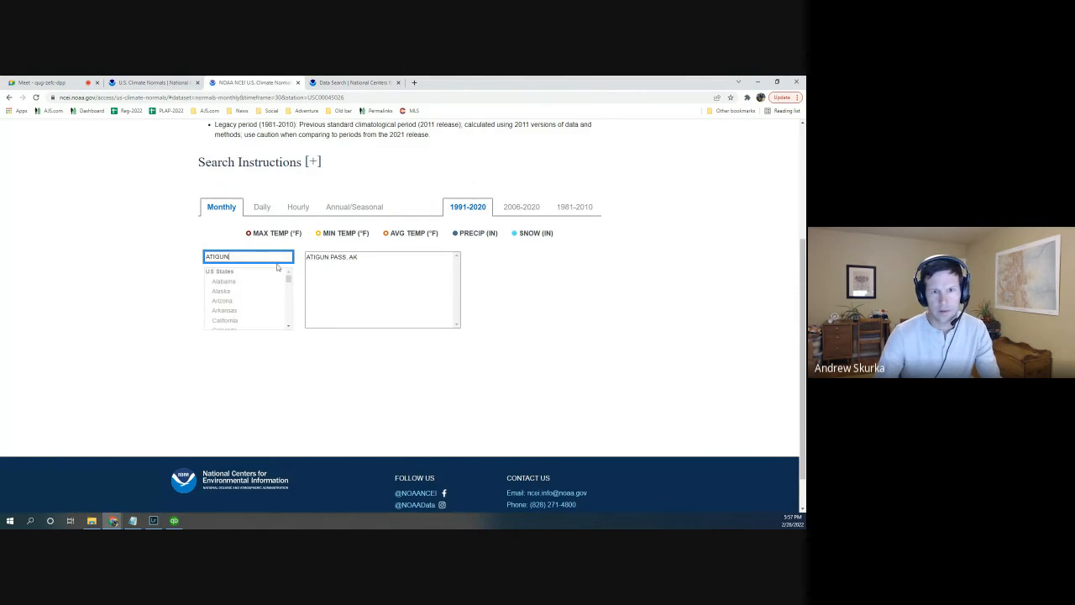
pyautogui.click(329, 257)
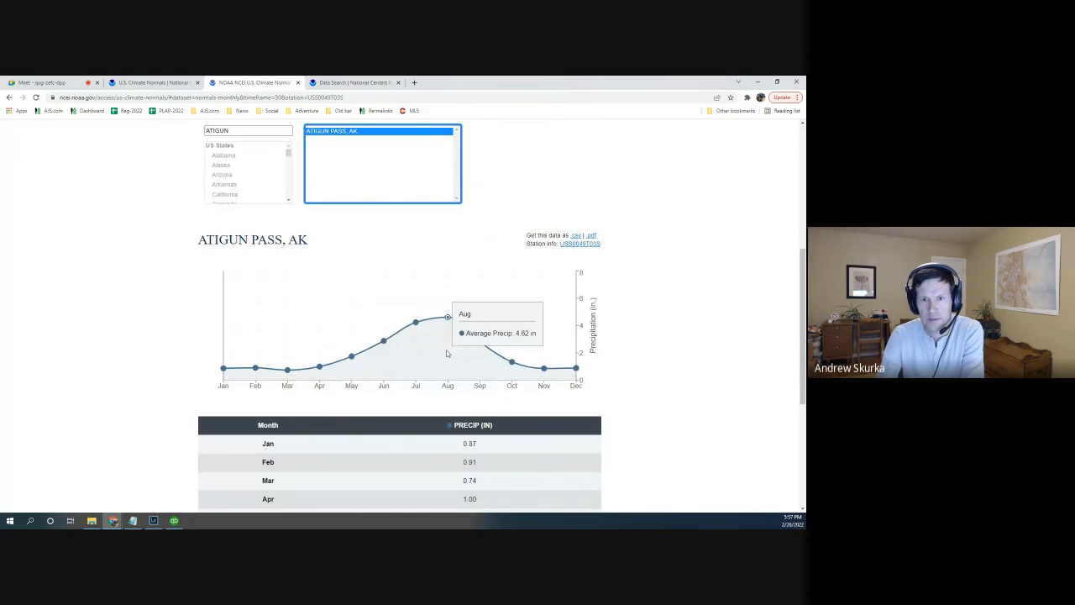
pyautogui.moveTo(448, 350)
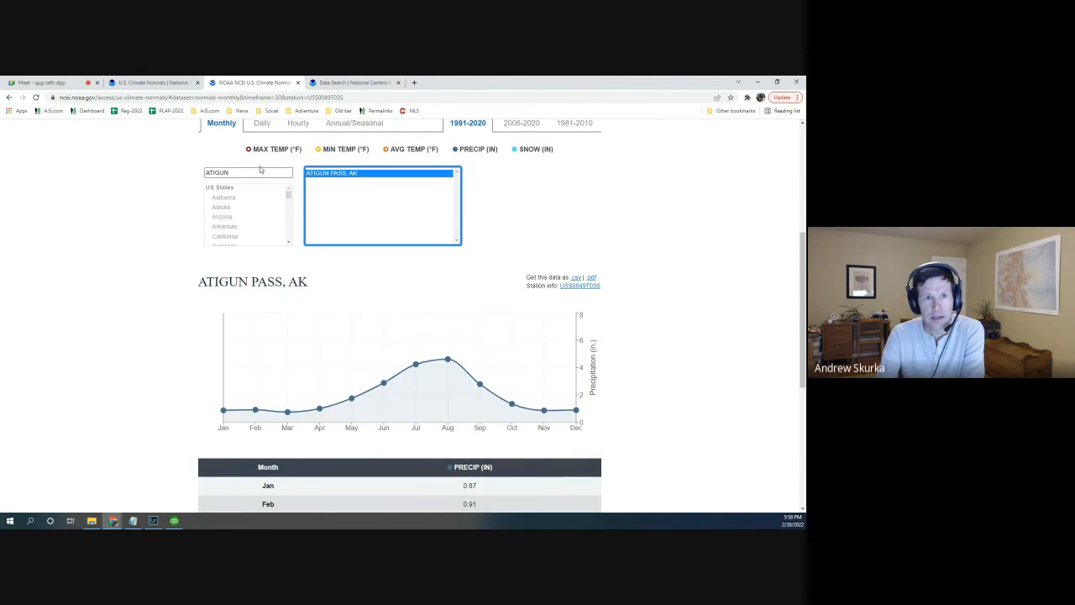
# - Search CHANDALAR and show monthly normals for CHANDALAR SHELF DOT, AK
pyautogui.write('CHA')
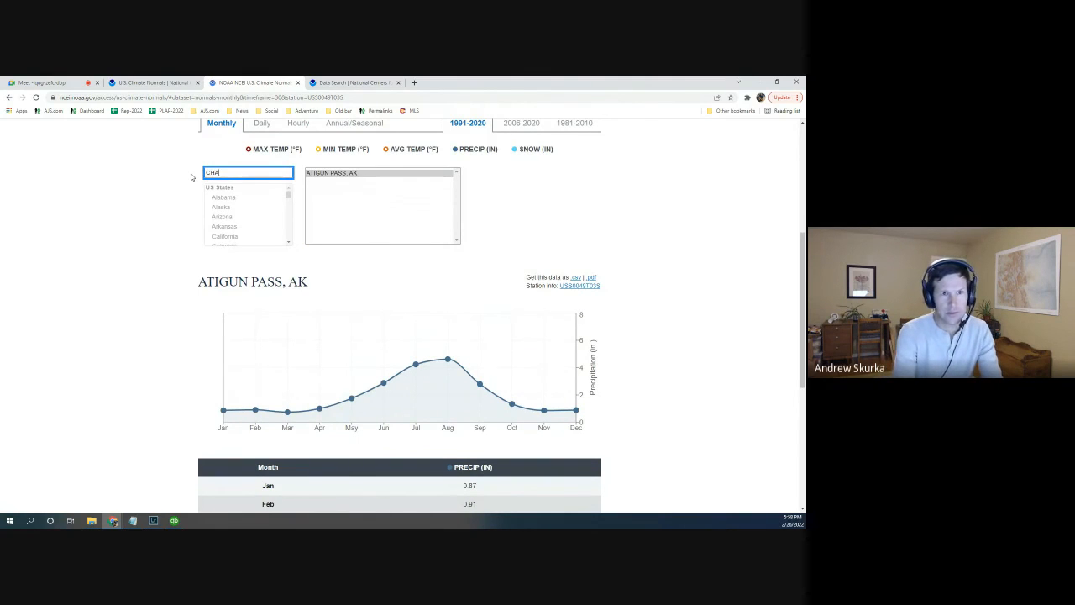
pyautogui.write('CHANDLER')
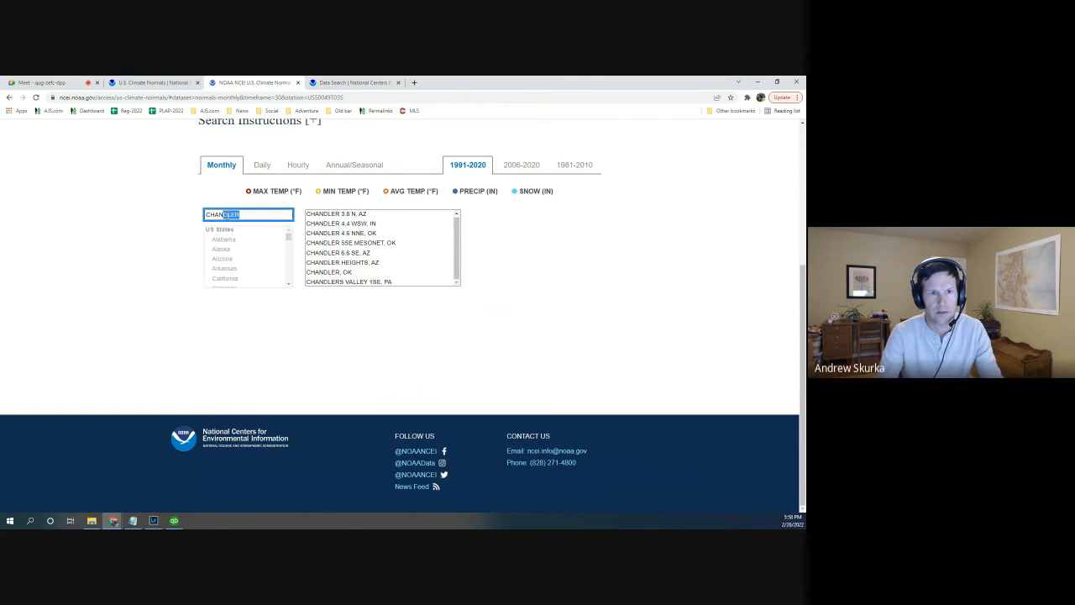
pyautogui.write('CHANDALAR')
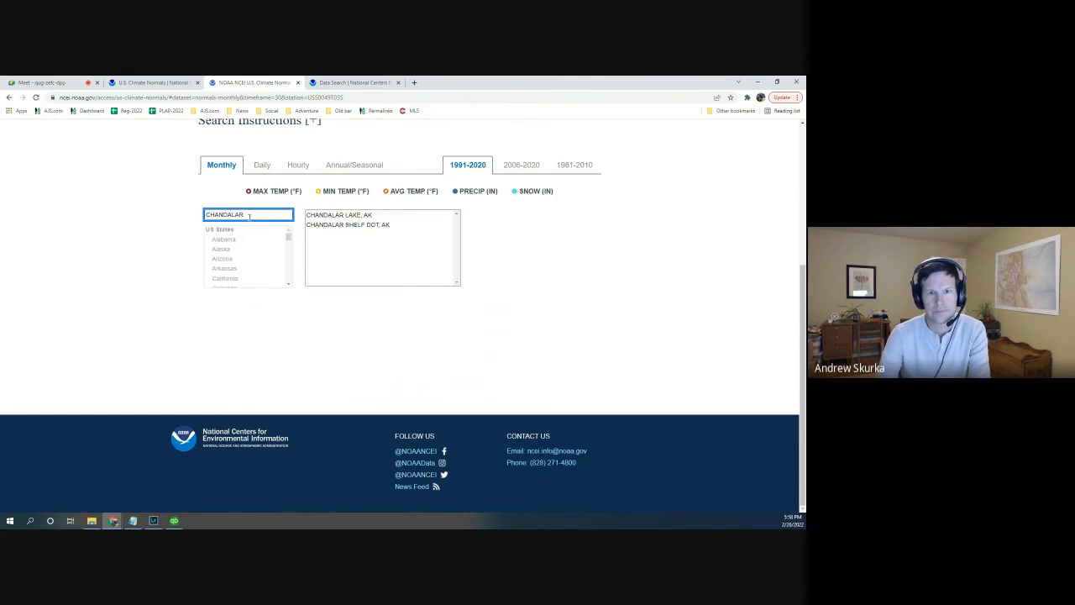
pyautogui.click(350, 225)
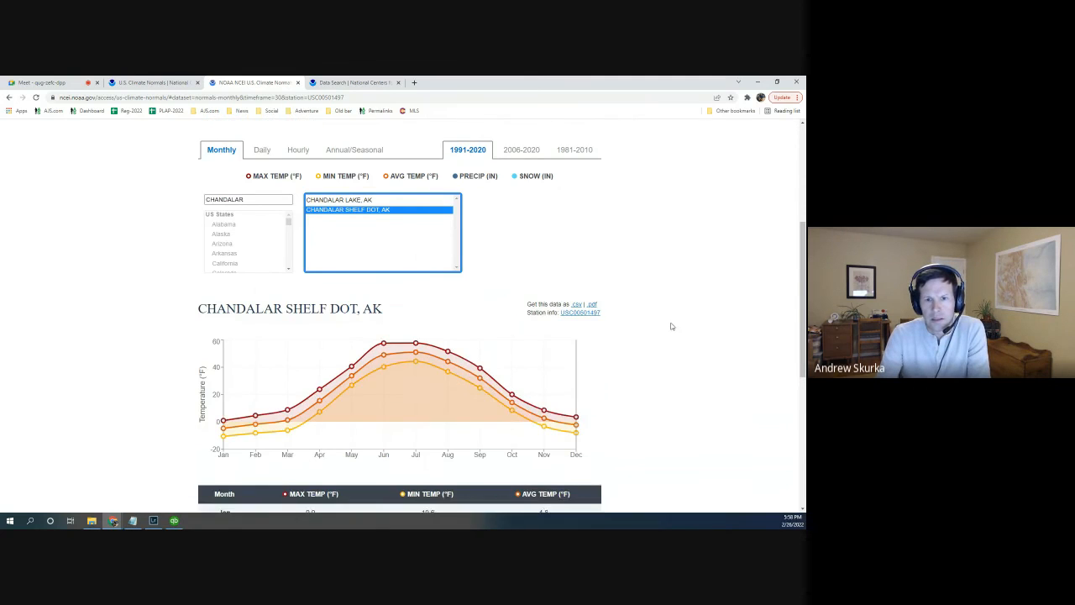
pyautogui.scroll(-3)
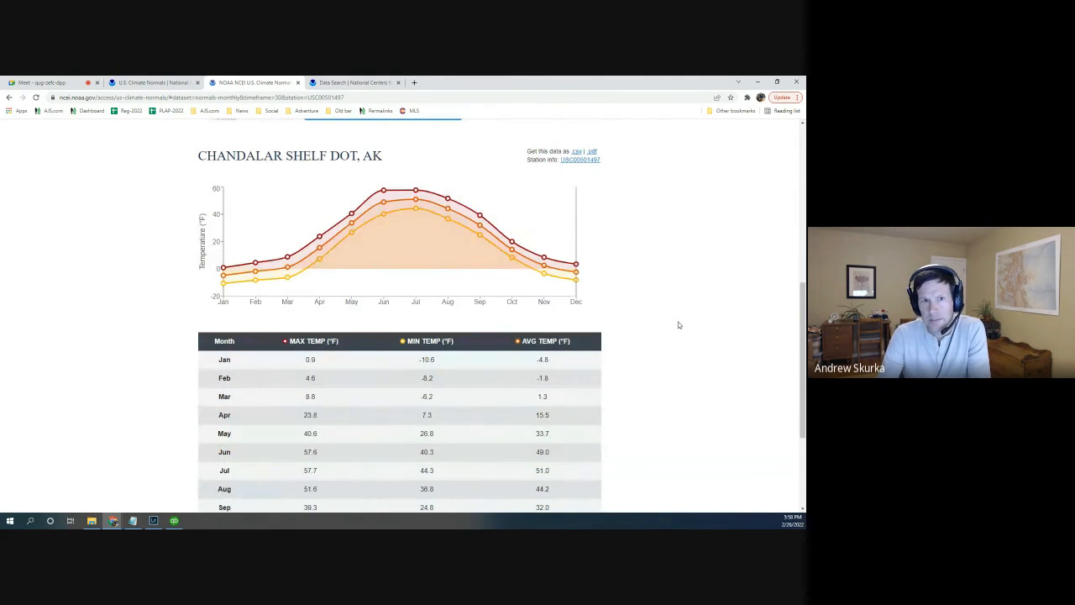